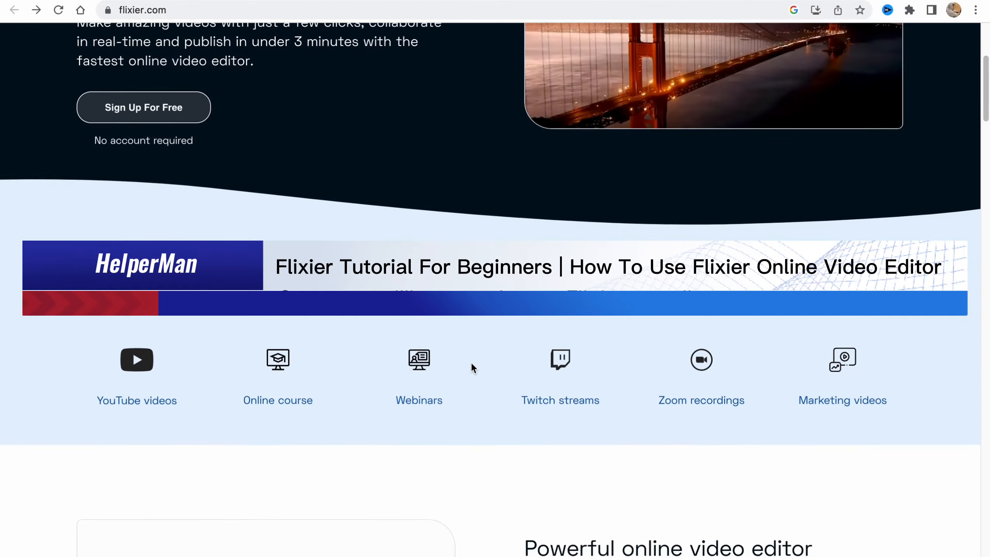
Start a new project from flixier.com via Get Started, opening the editor.
scroll(down, 3)
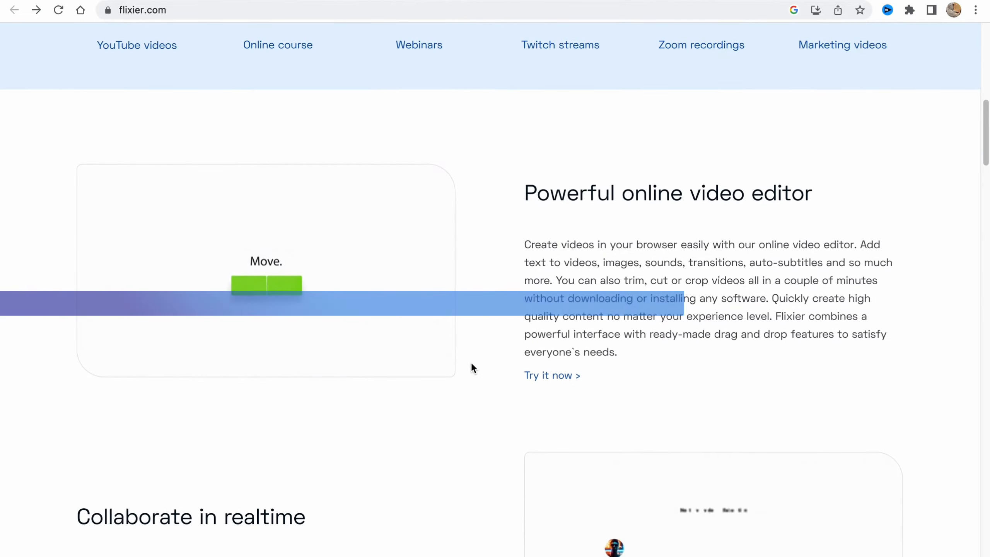
scroll(down, 3)
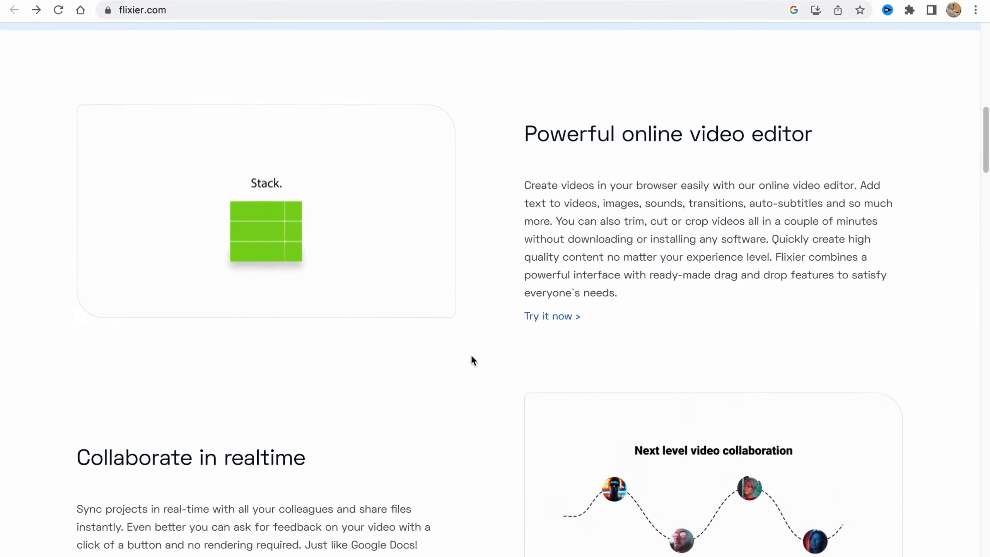
scroll(down, 3)
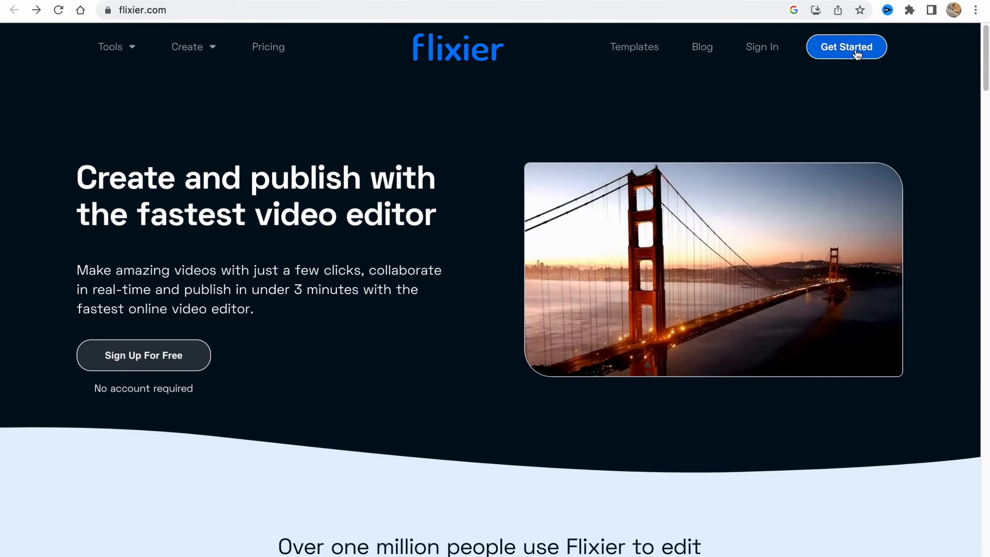
click(845, 46)
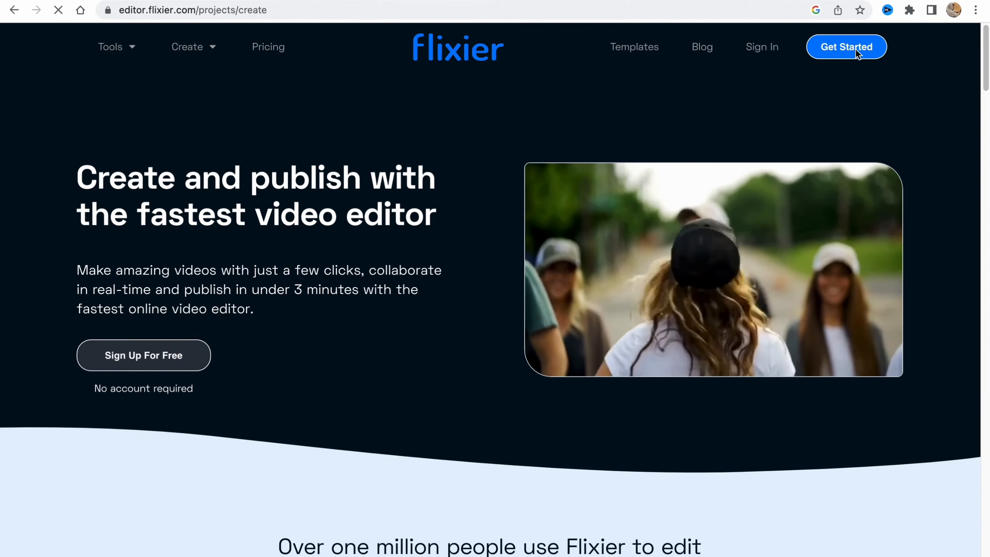
click(845, 46)
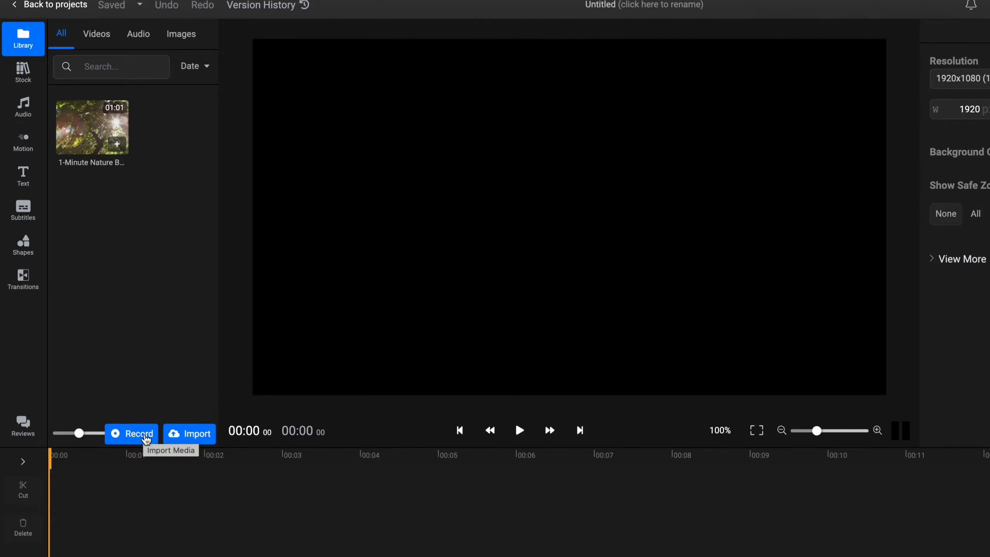
click(189, 433)
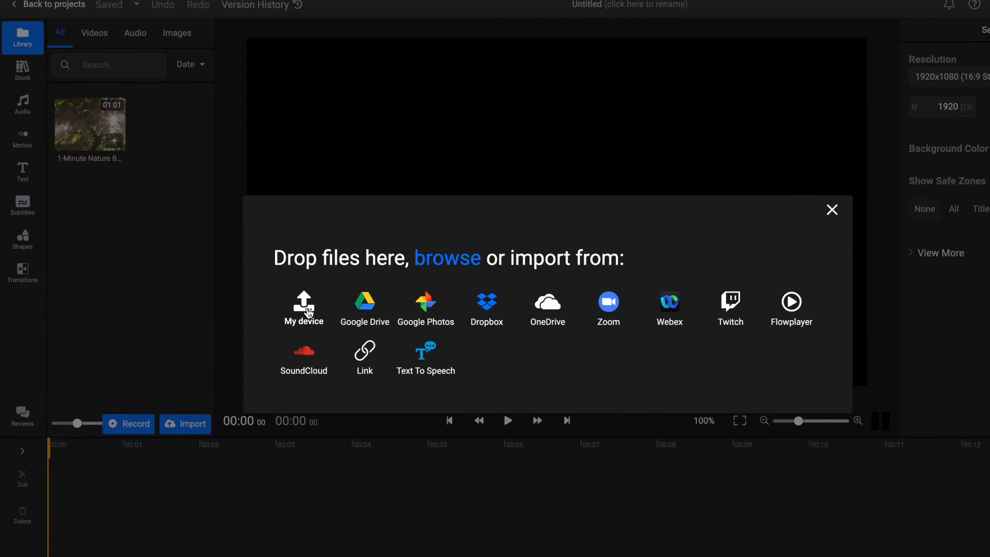
mouse_move(364, 309)
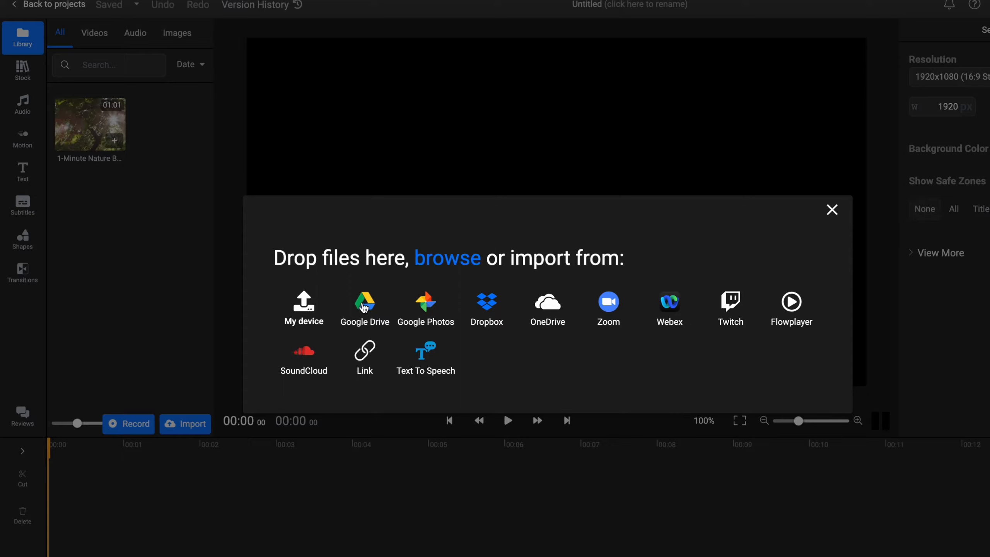
mouse_move(655, 306)
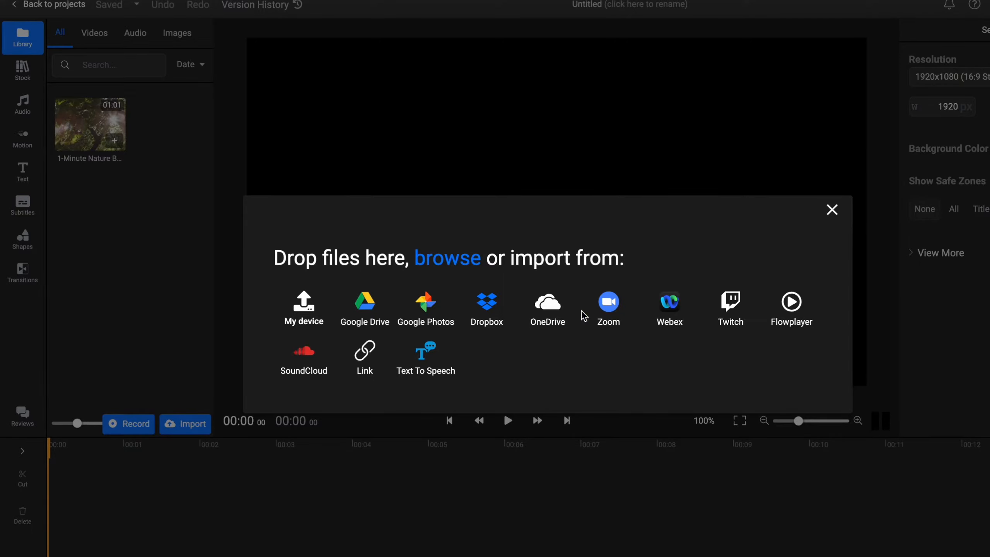
click(22, 63)
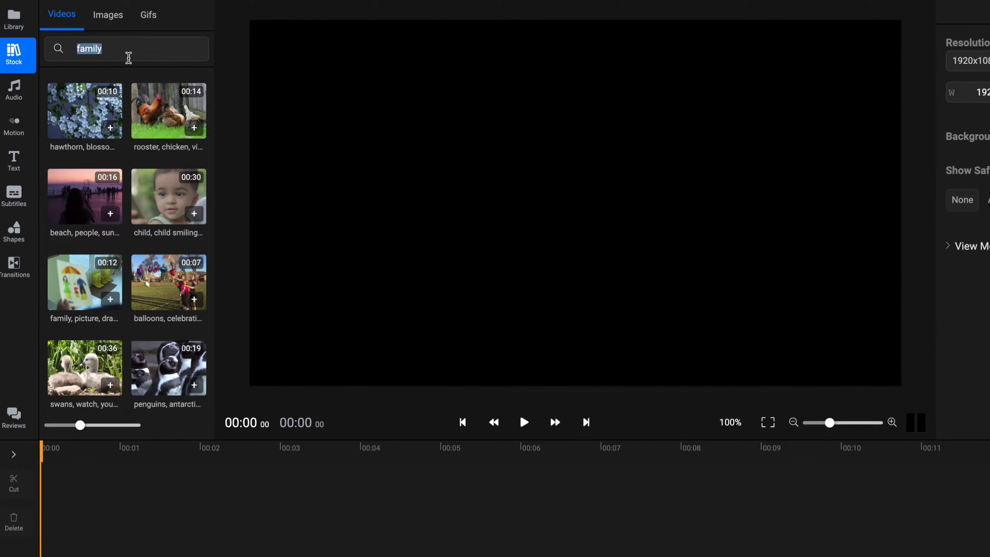
Search stock videos for 'nature', browse results, then switch to the stock audio library.
text(nature)
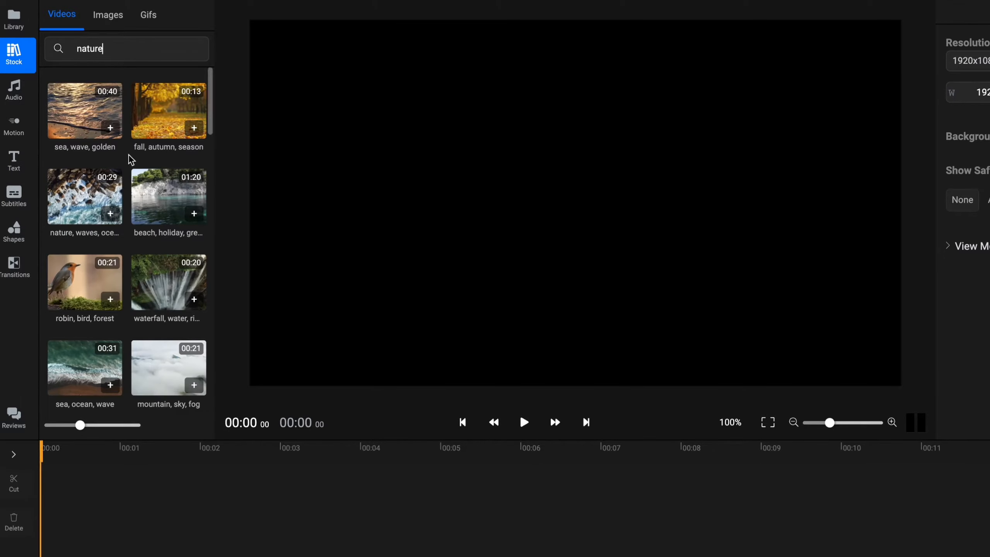
mouse_move(139, 72)
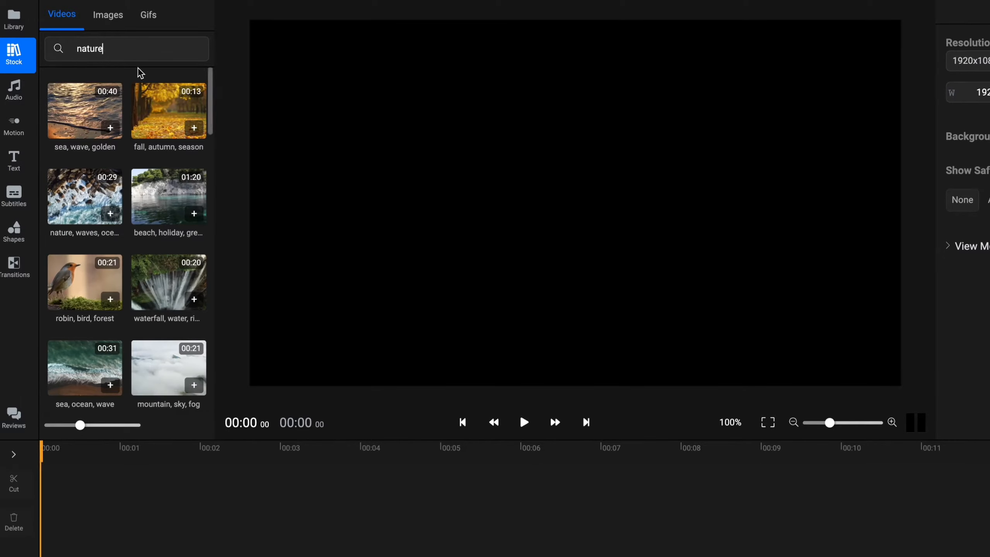
scroll(down, 3)
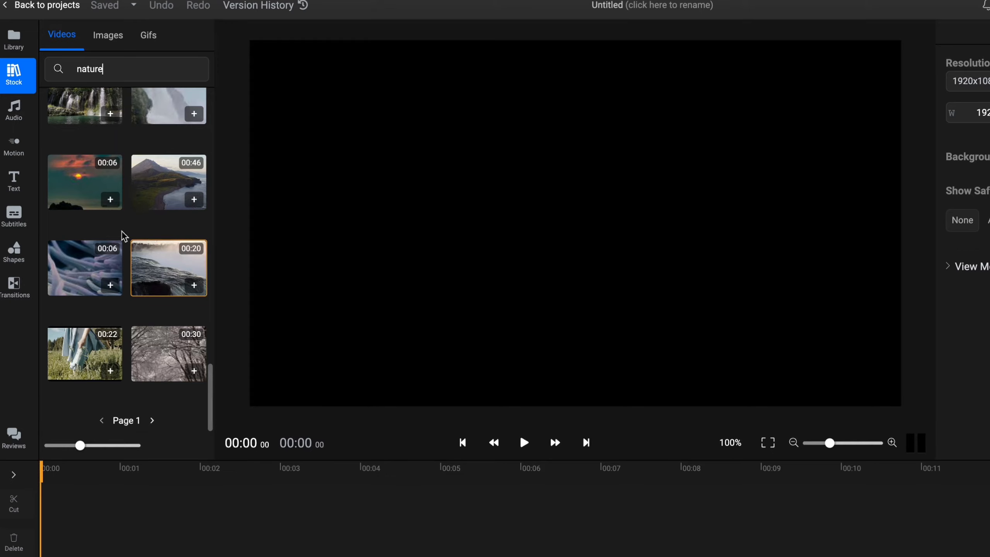
click(14, 111)
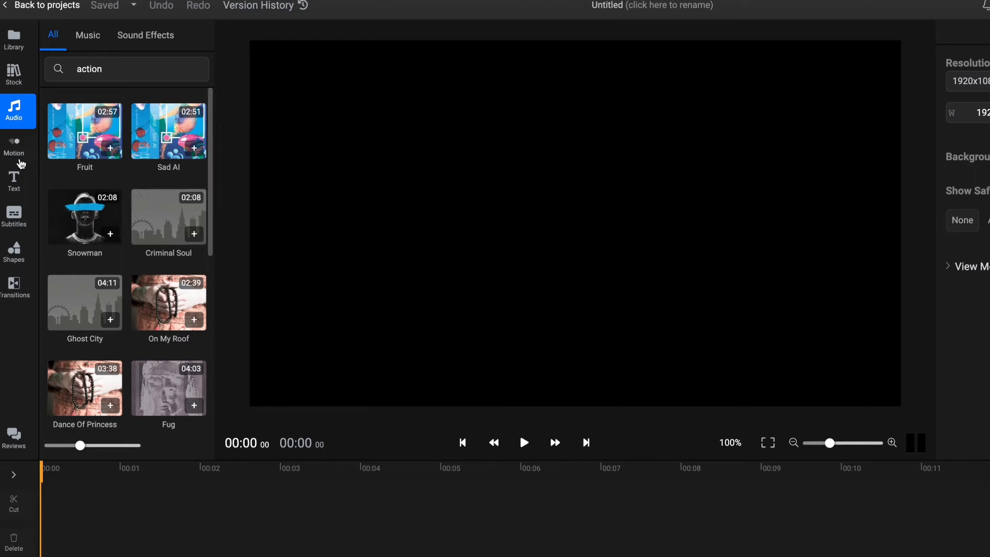
Browse the Motion library's Titles, subscribe Graphics and Overlays collections.
click(14, 146)
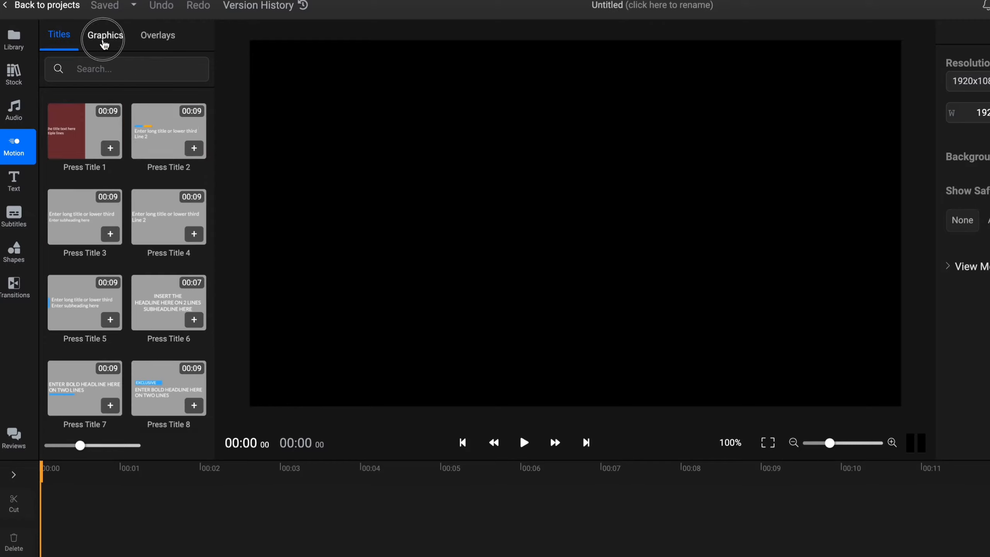
click(105, 35)
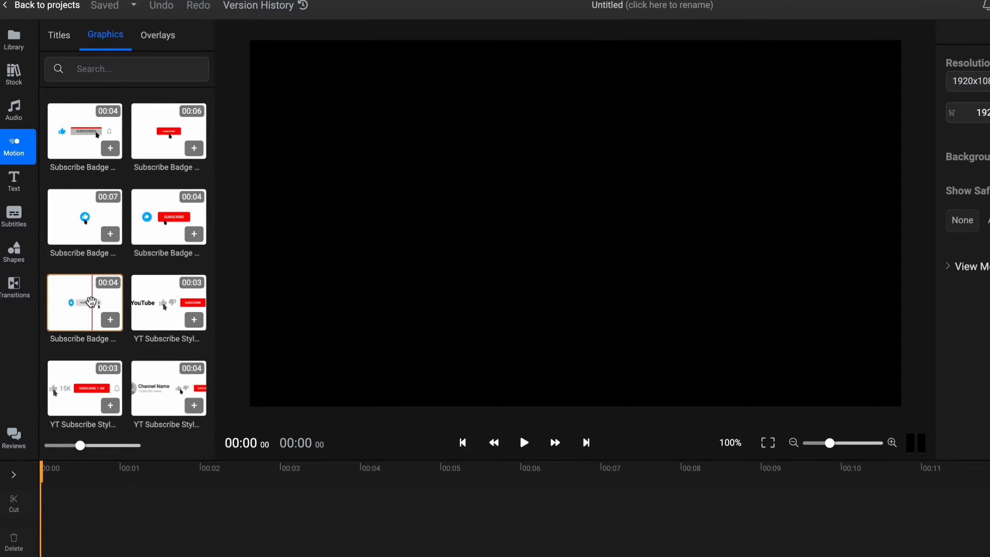
scroll(down, 3)
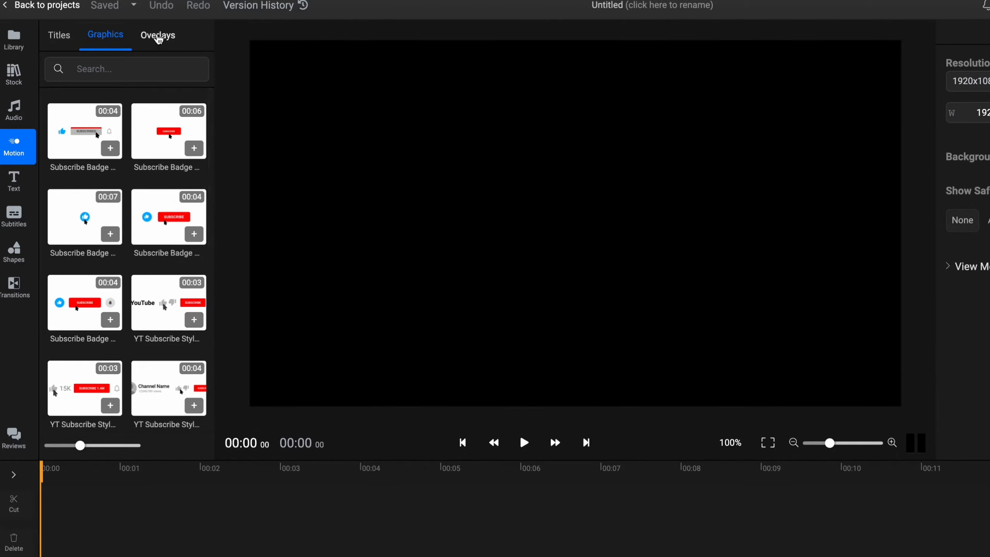
click(158, 35)
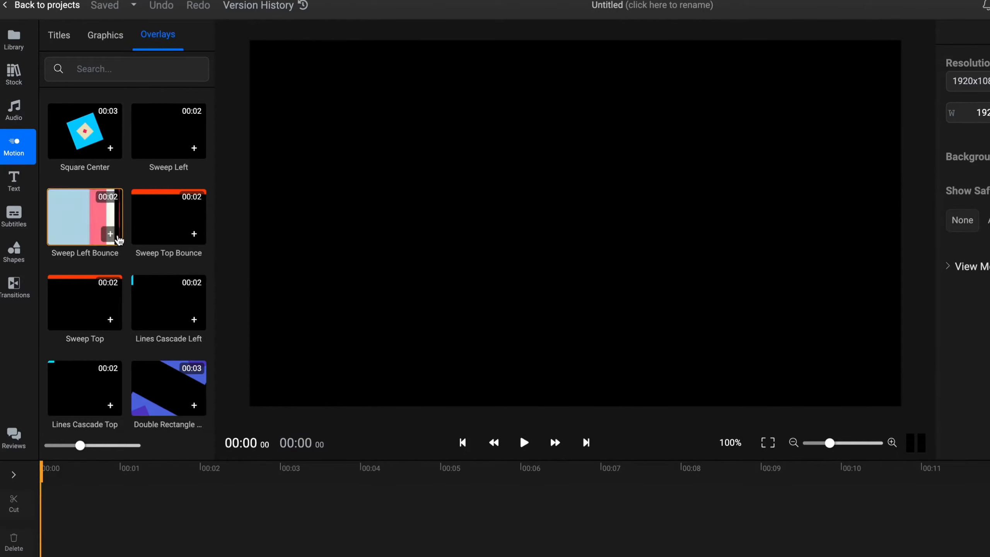
scroll(down, 3)
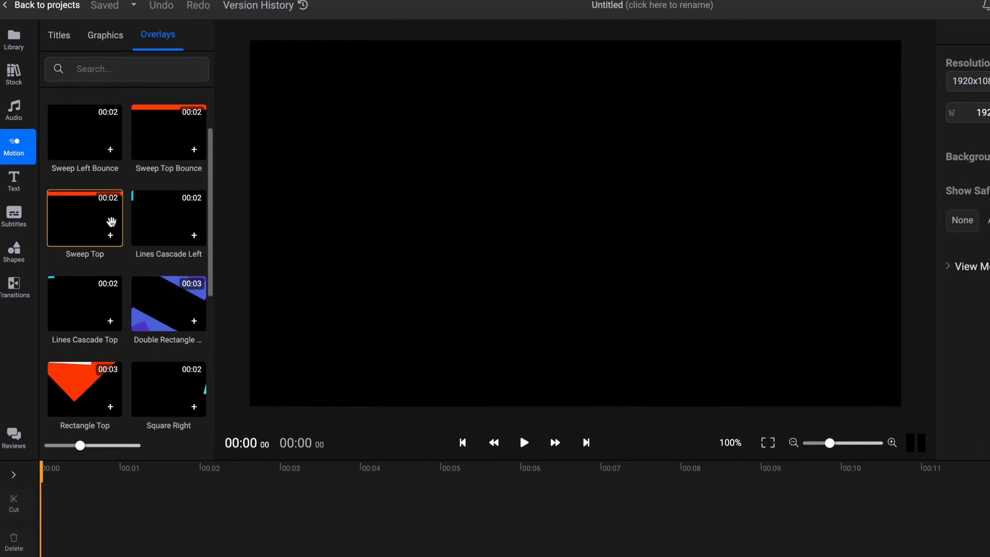
mouse_move(84, 221)
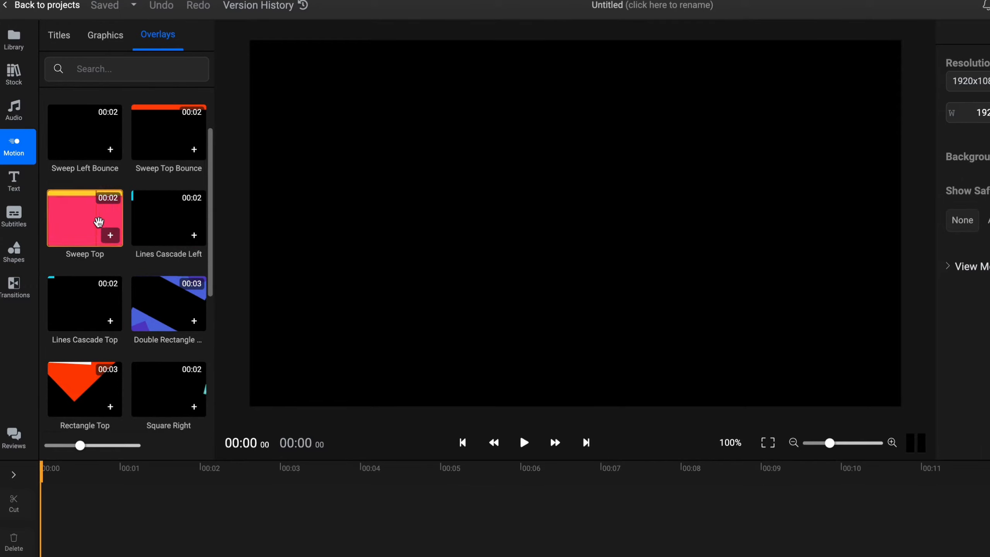
Browse the Text styles, Subtitles and Shapes libraries, then return to project media.
click(13, 181)
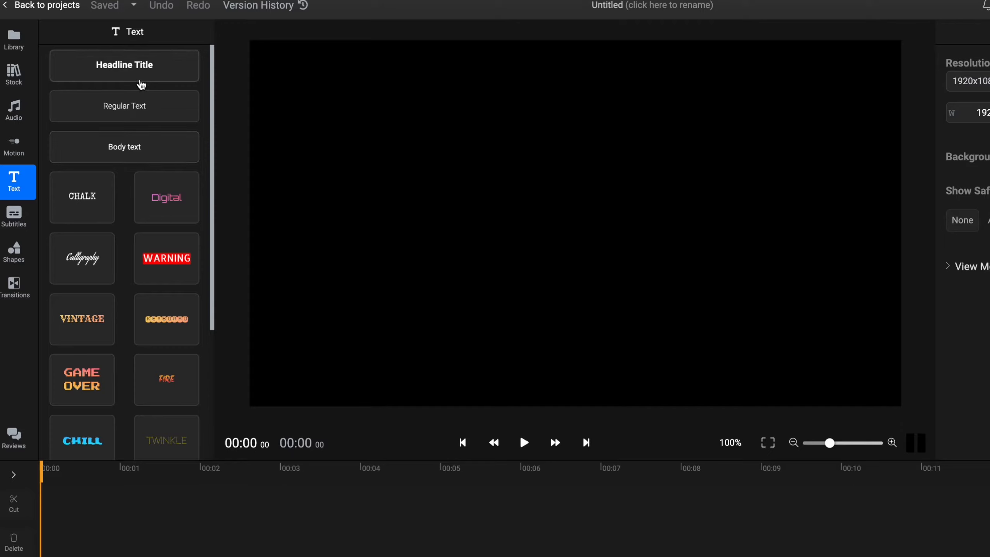
scroll(down, 3)
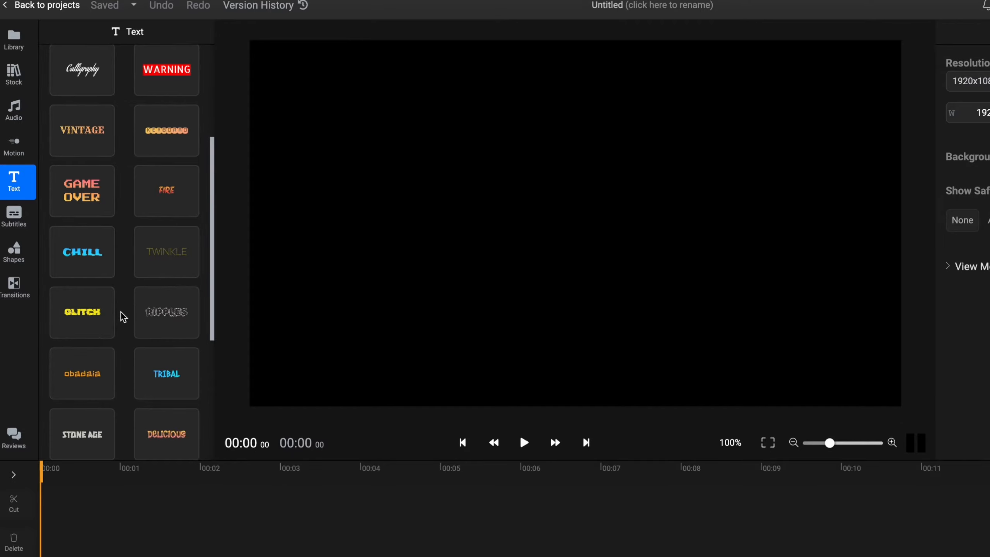
scroll(down, 3)
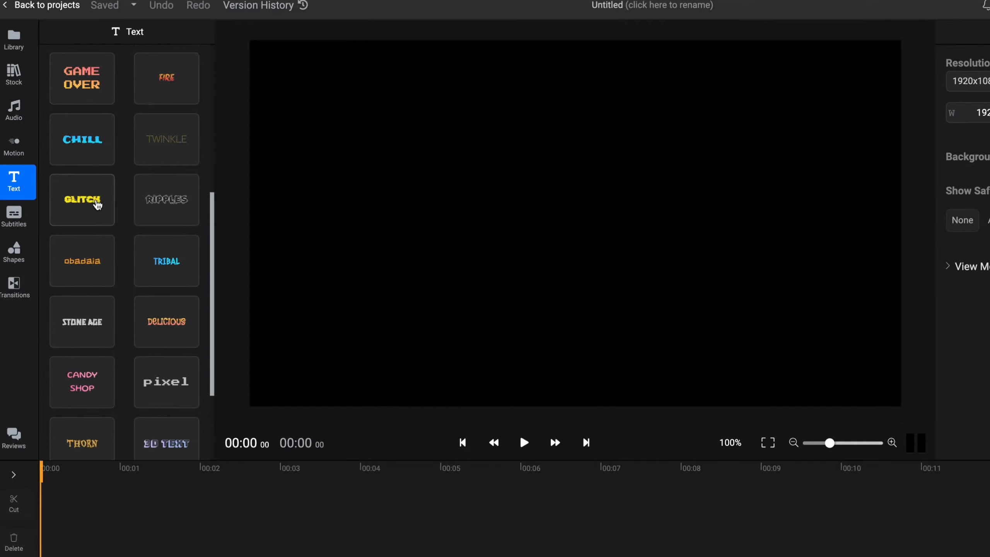
click(14, 216)
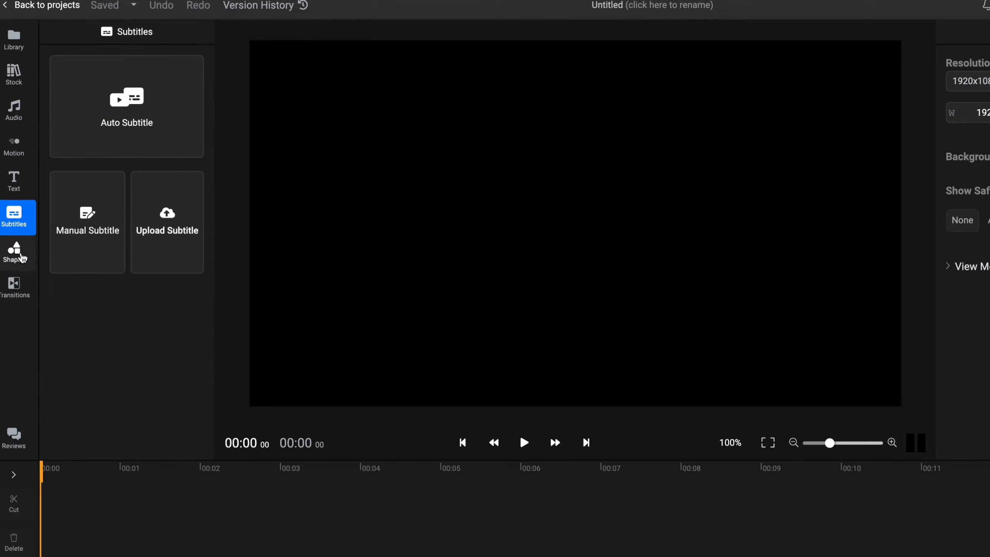
click(14, 253)
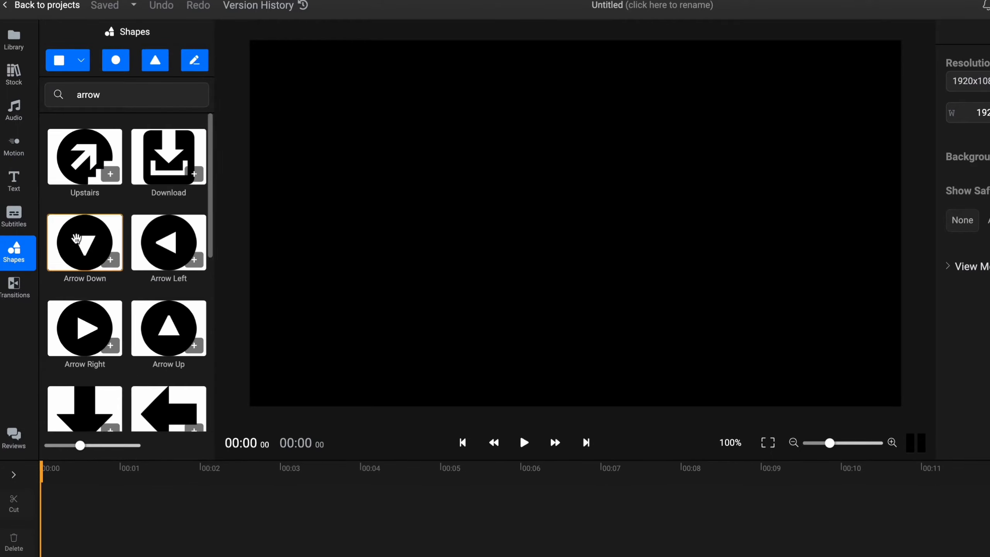
click(13, 40)
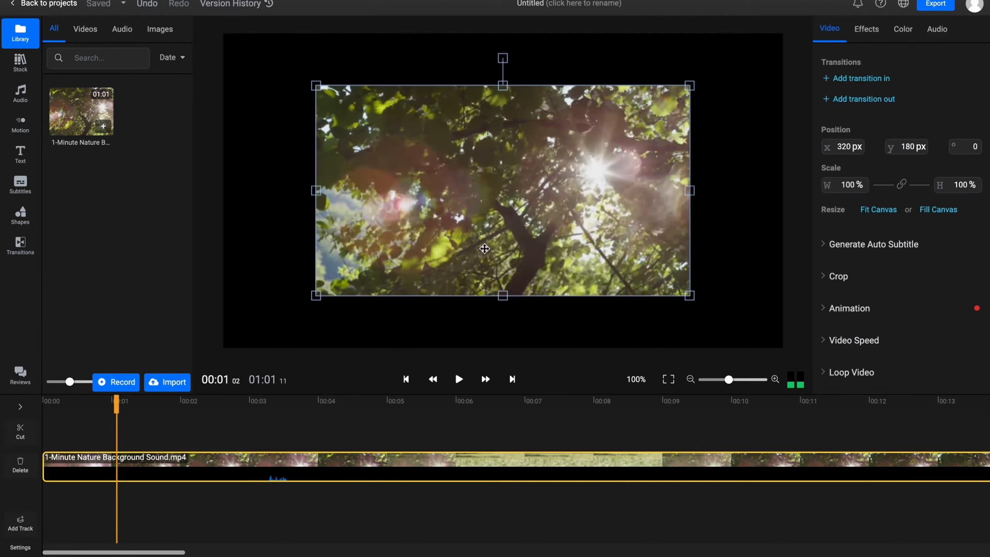
drag(689, 295, 577, 245)
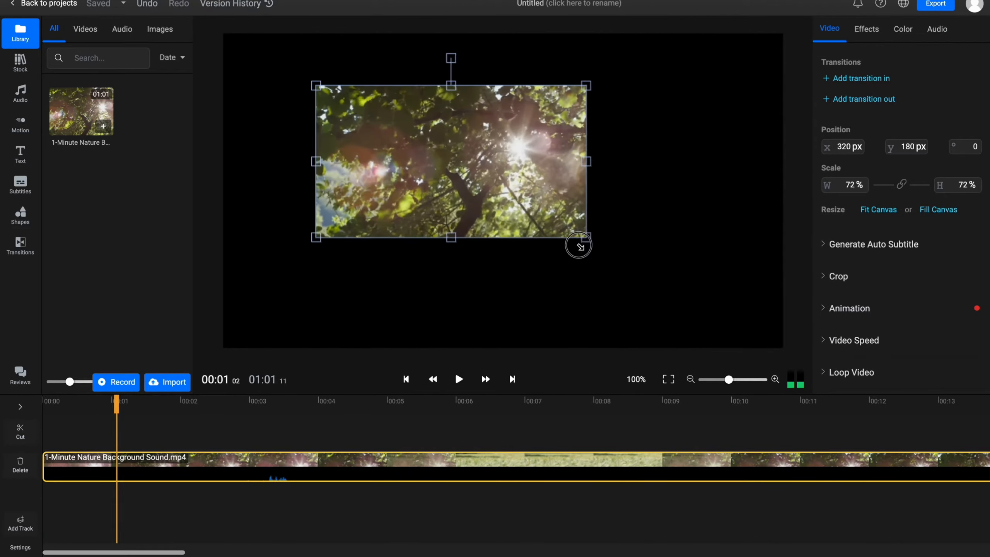
drag(579, 245, 592, 241)
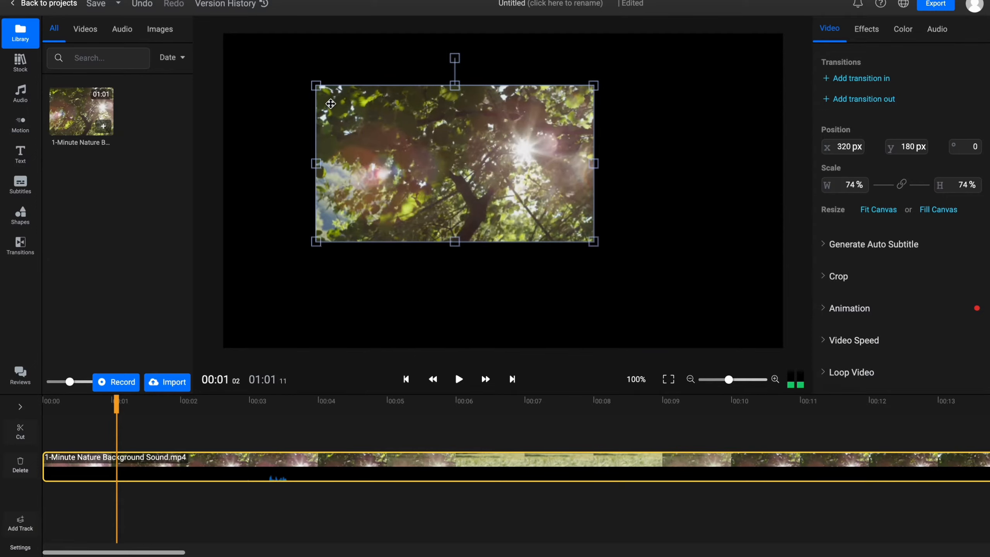
click(877, 209)
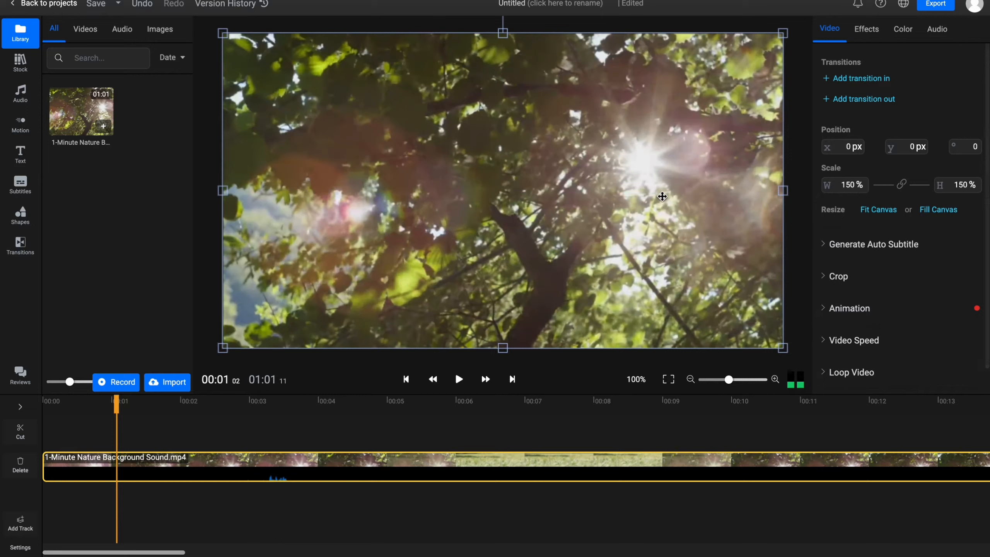
mouse_move(586, 61)
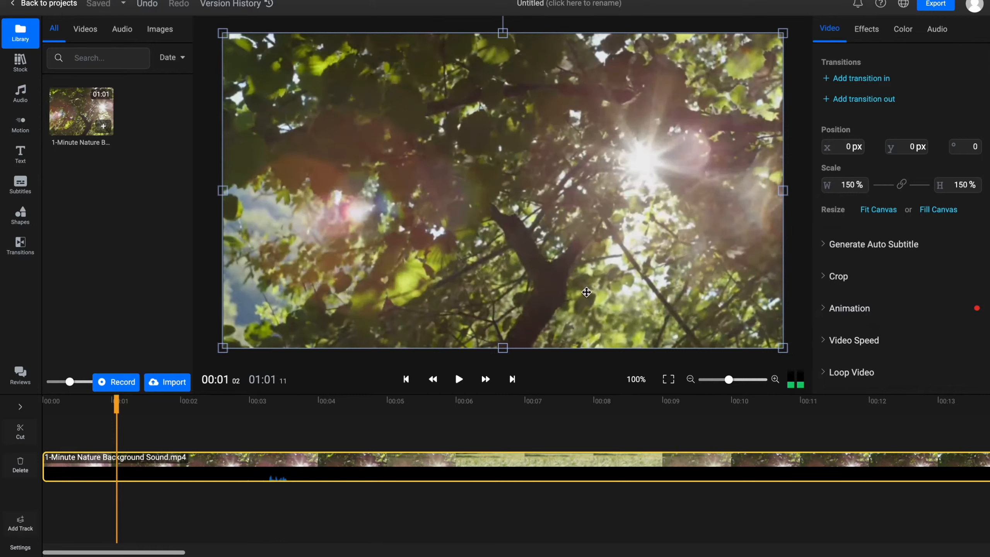
mouse_move(627, 273)
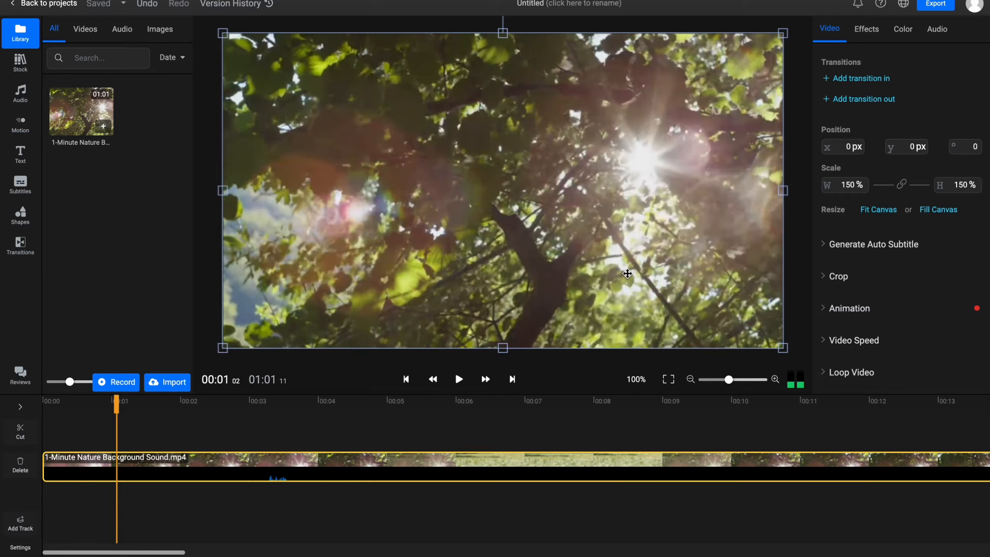
mouse_move(475, 325)
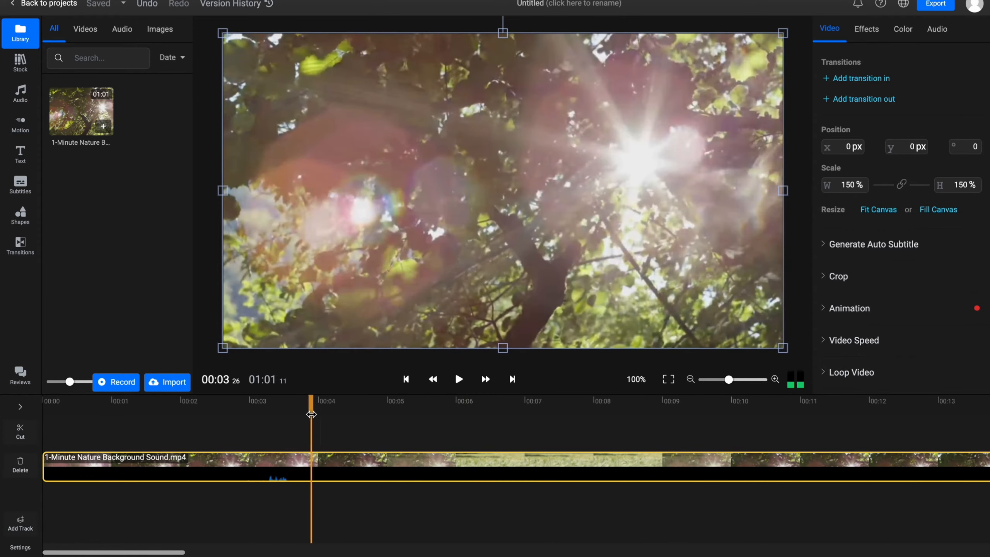
drag(729, 380, 747, 380)
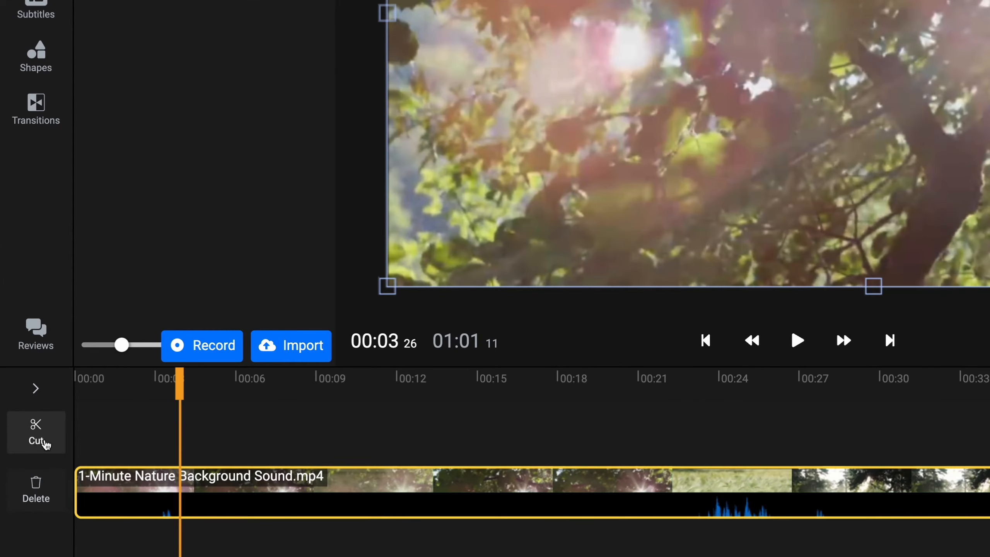
Zoom the timeline out and scroll to about 00:39 on the nature clip.
scroll(down, 3)
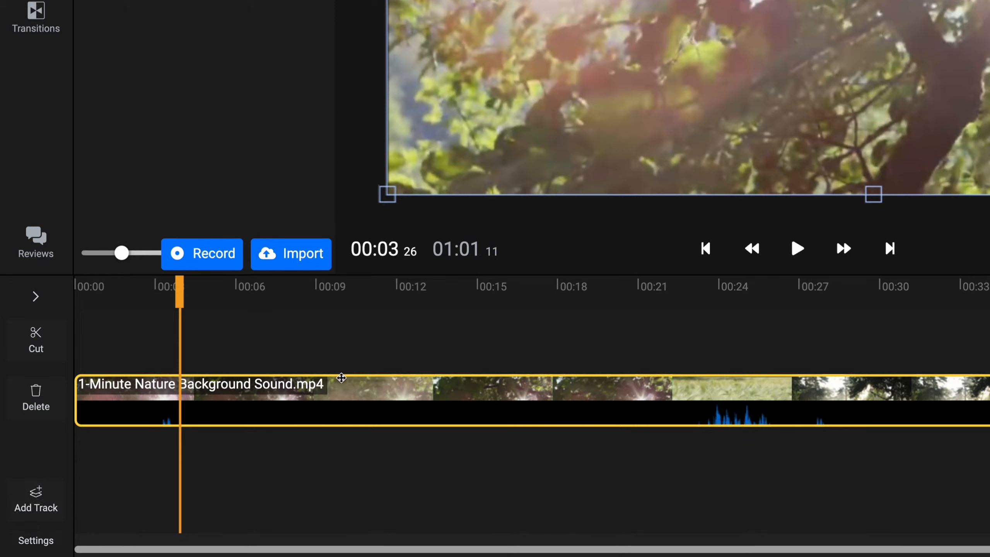
mouse_move(601, 383)
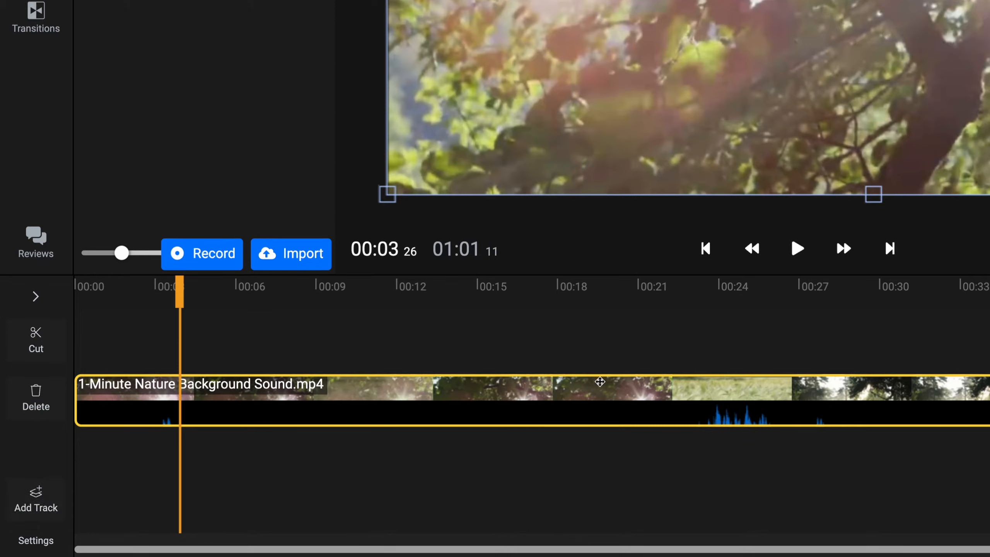
mouse_move(552, 352)
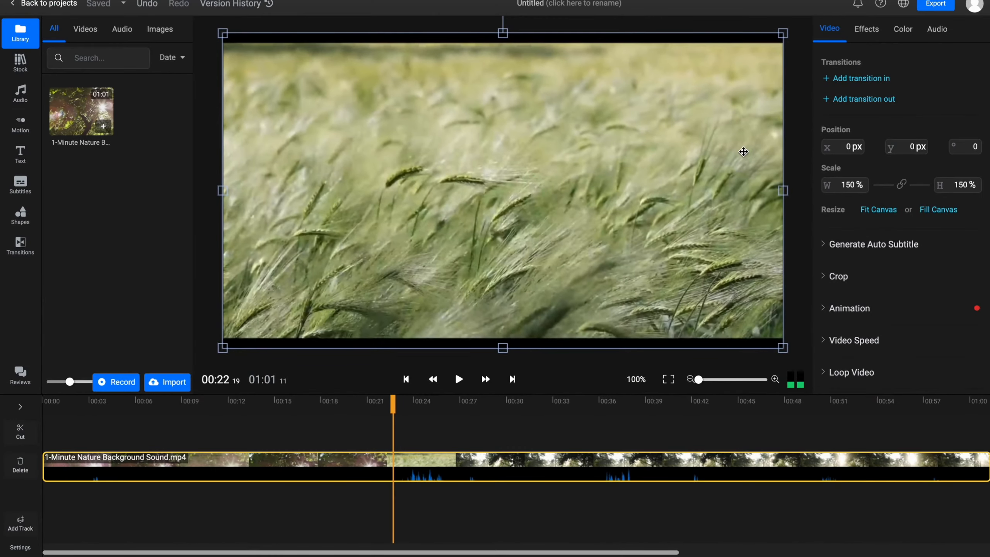
scroll(down, 3)
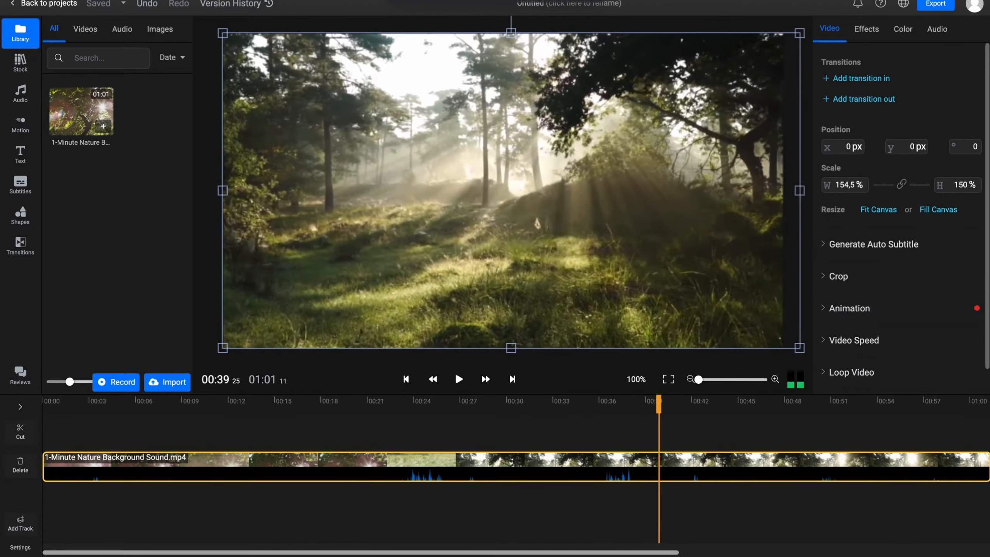
Fill the canvas with the clip at 150% by 150% and show its crop settings.
click(938, 208)
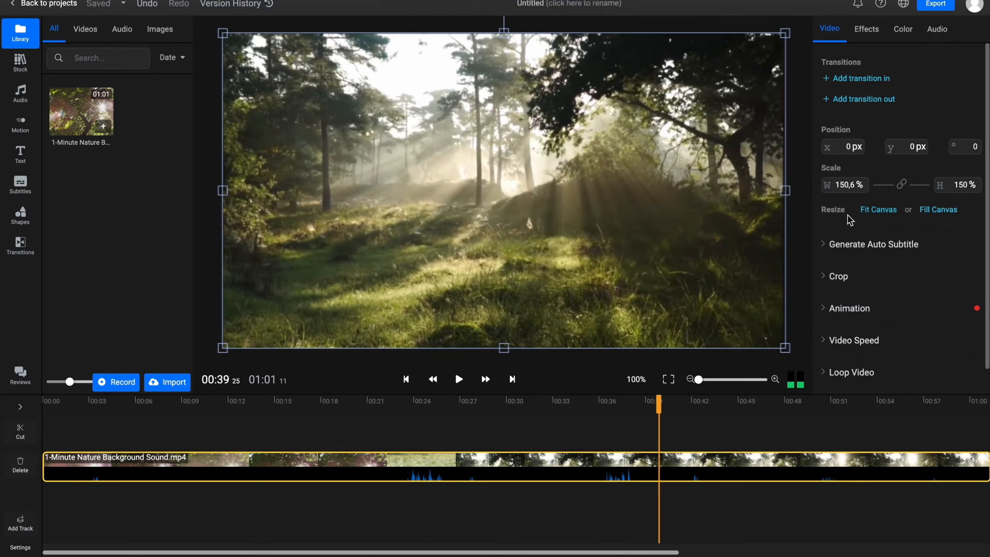
click(937, 209)
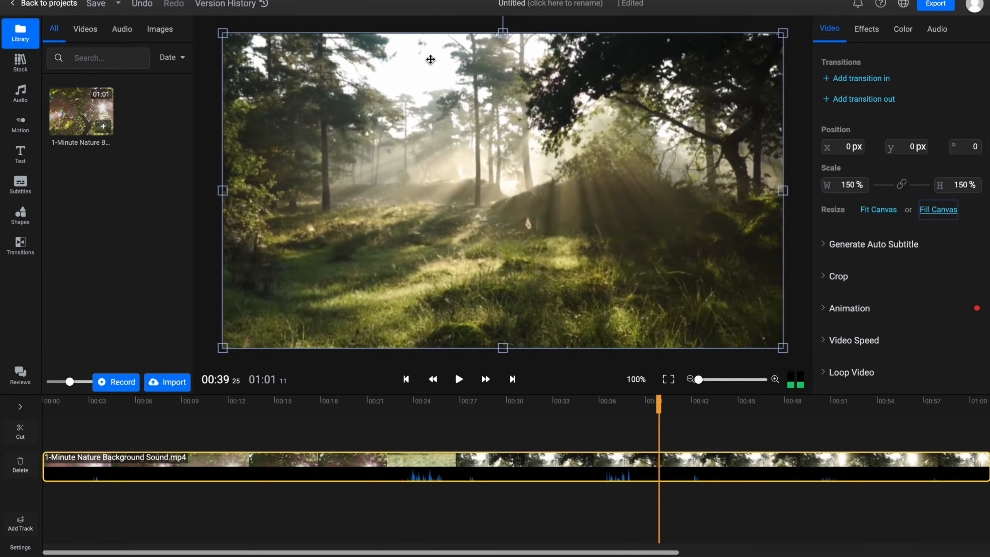
click(878, 209)
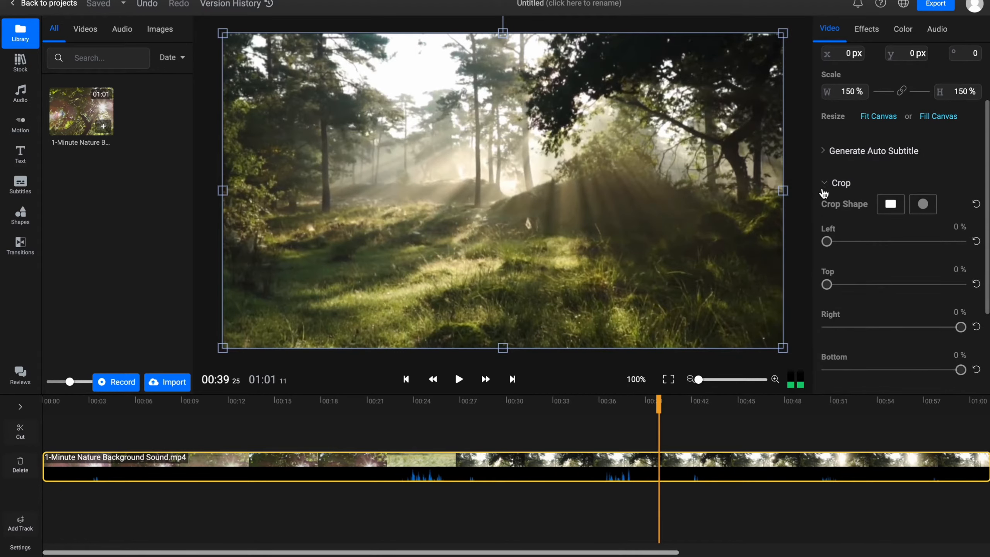
drag(826, 241, 851, 233)
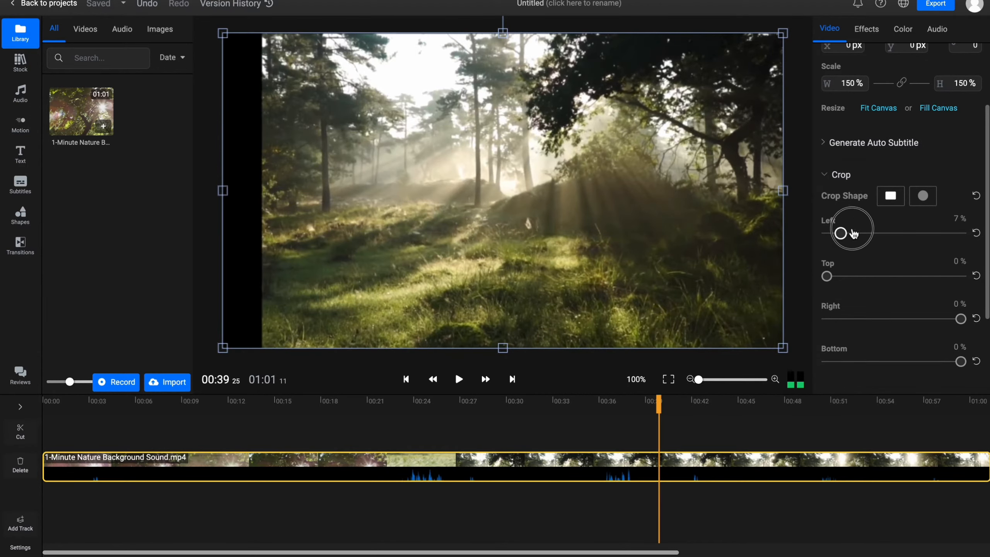
drag(849, 232, 827, 232)
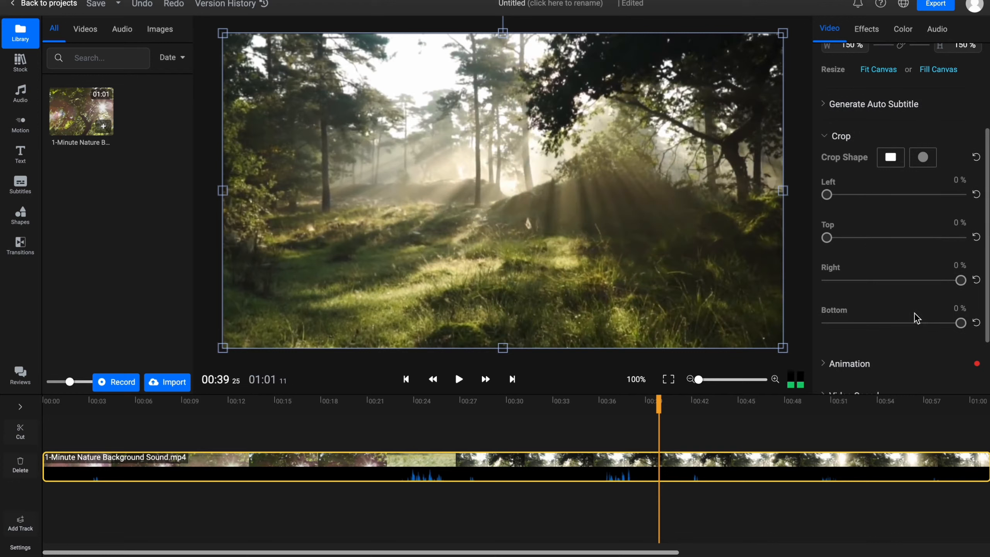
click(839, 136)
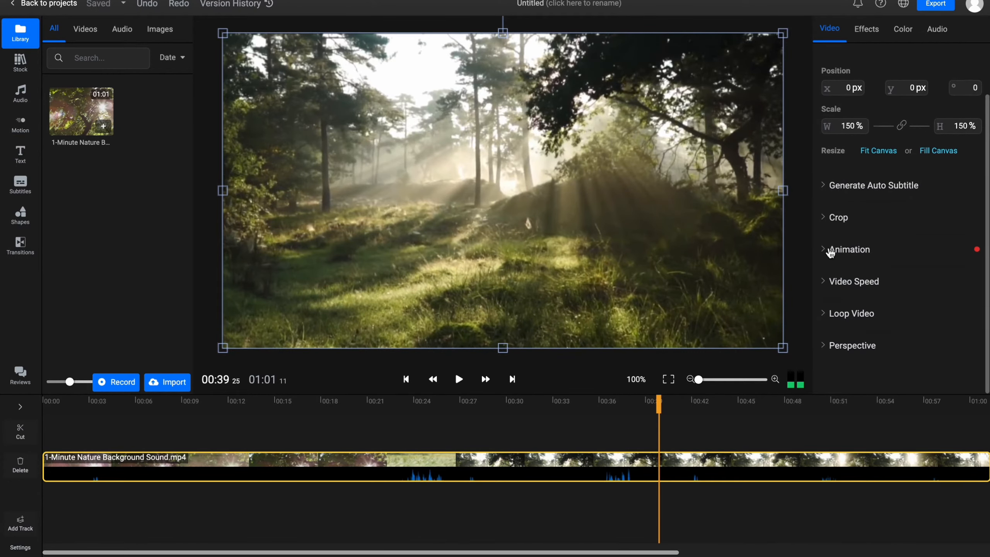
click(850, 249)
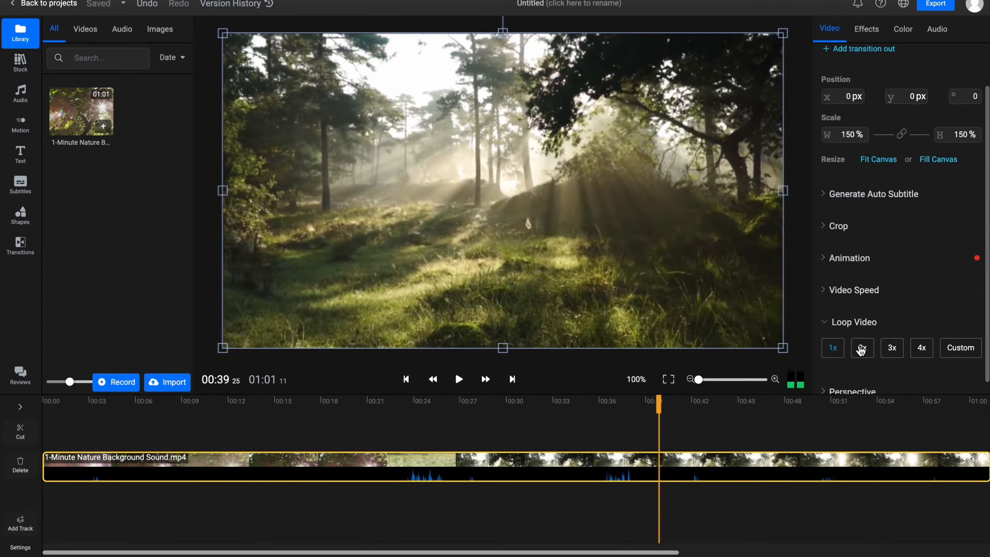
click(861, 348)
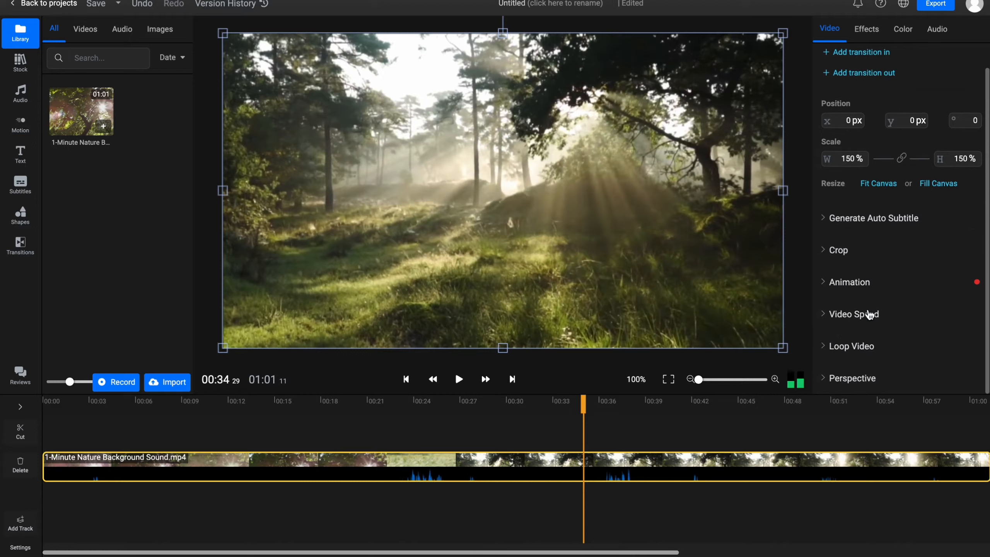
mouse_move(913, 287)
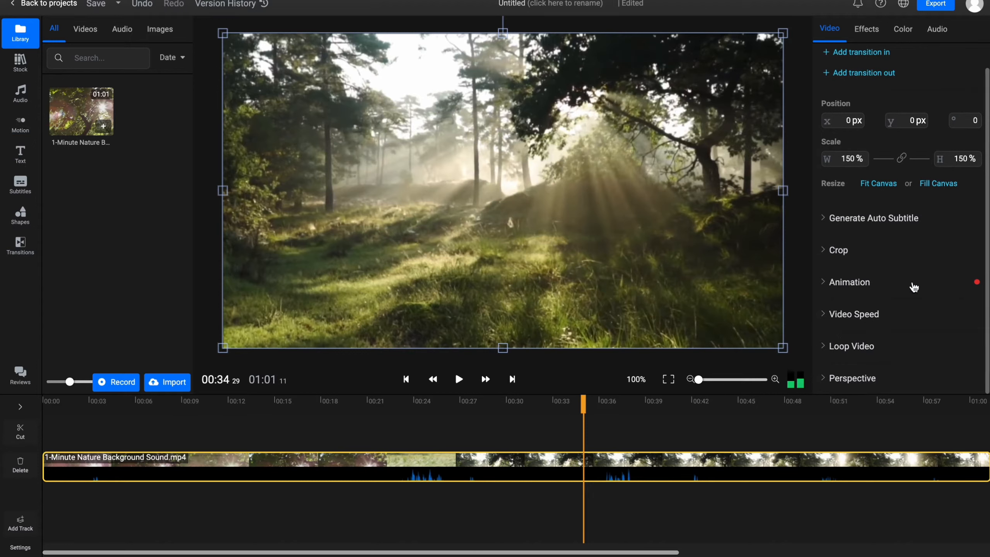
Try the Hexagon effect on the clip, then remove it so no effect remains.
click(866, 29)
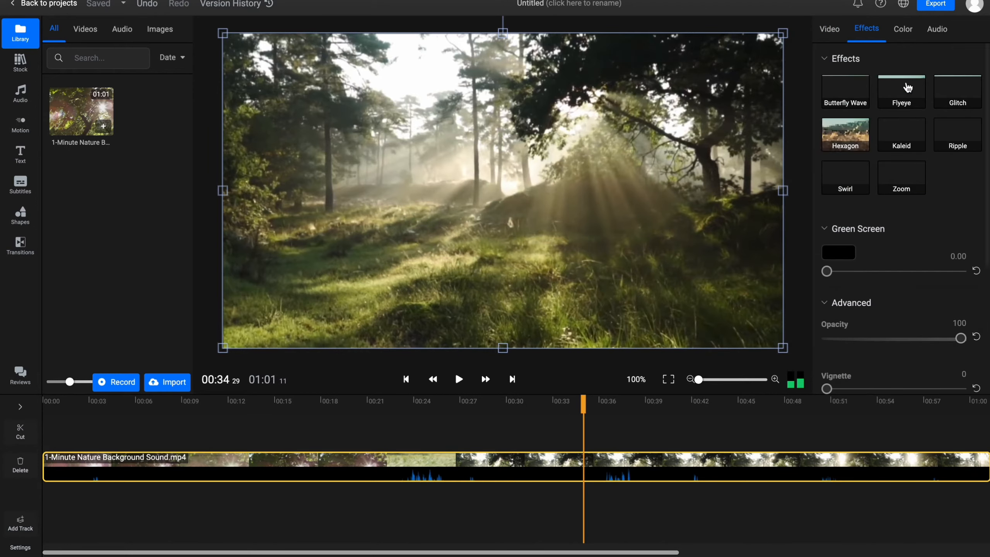
click(844, 134)
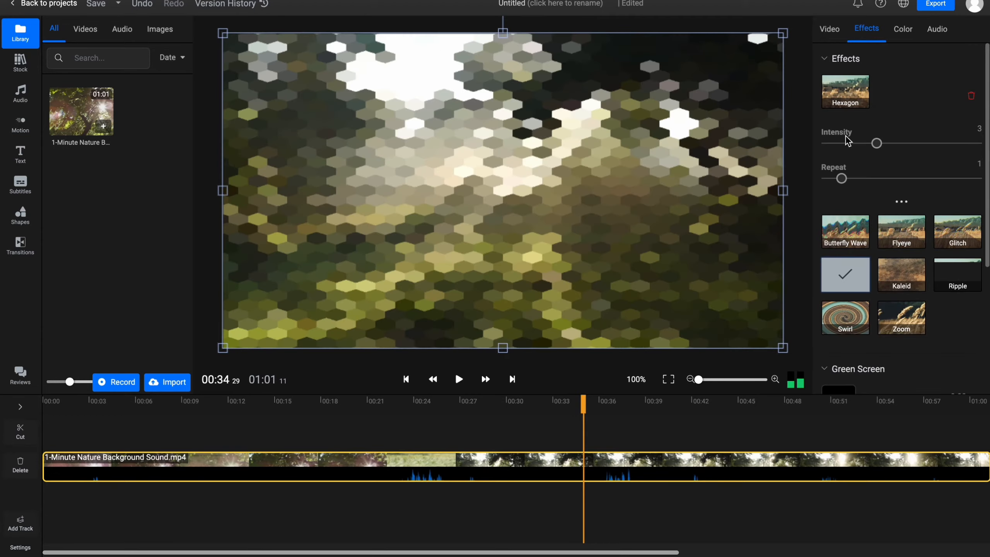
click(845, 232)
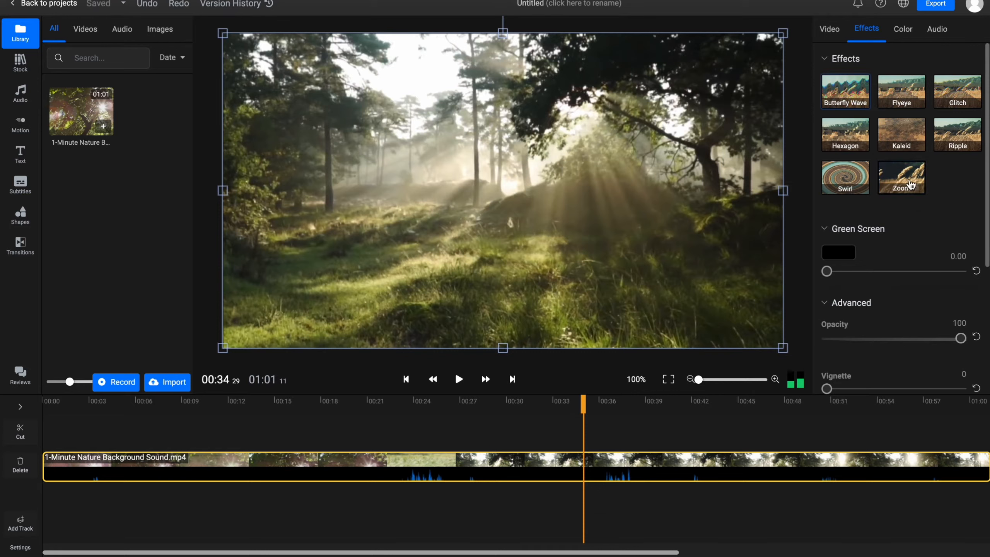
Apply the Polaroid colour filter, raise the clip's volume to 100 and nudge pan right.
click(902, 28)
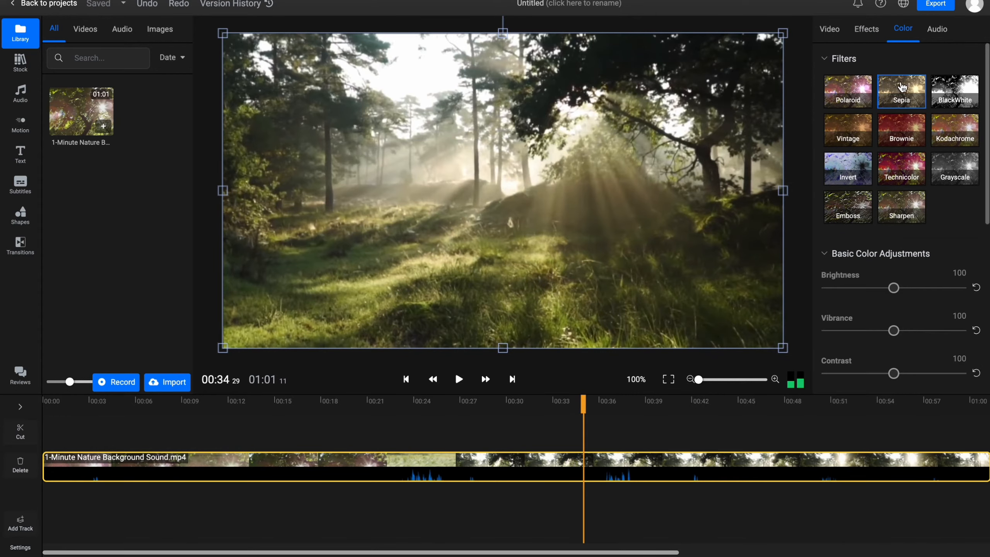
click(847, 91)
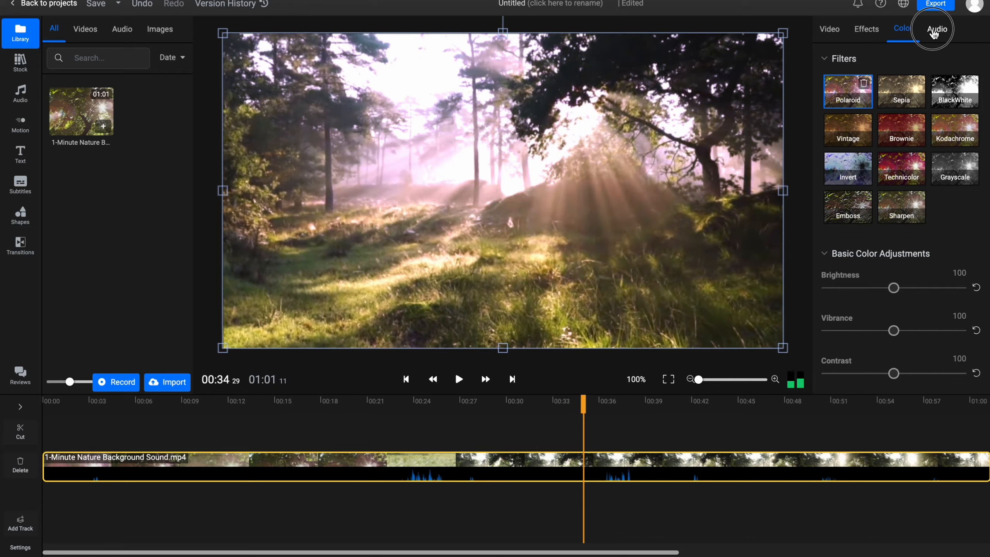
click(937, 30)
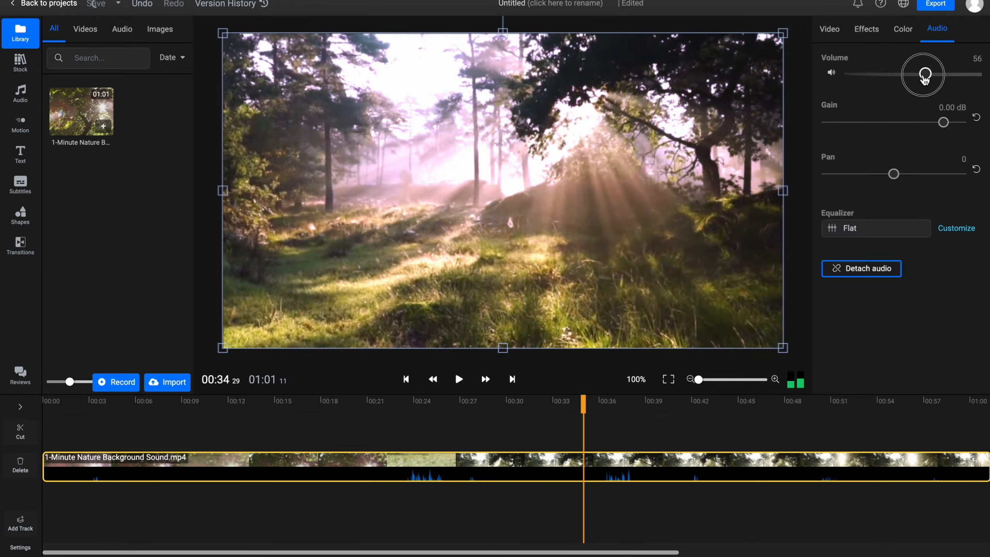
drag(923, 74, 978, 74)
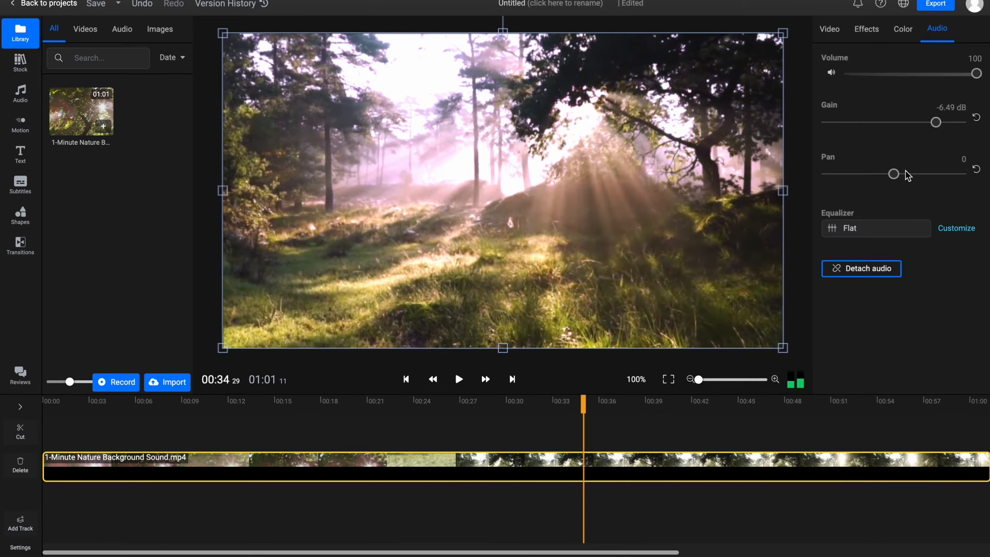
click(19, 94)
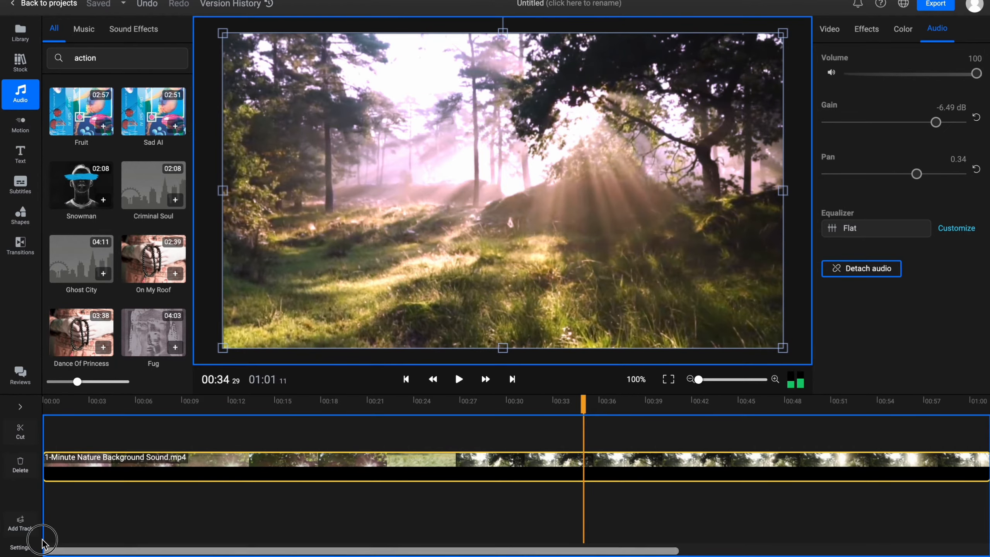
Add the Fruit music track under the nature clip and jump playback to about 00:17.
click(103, 114)
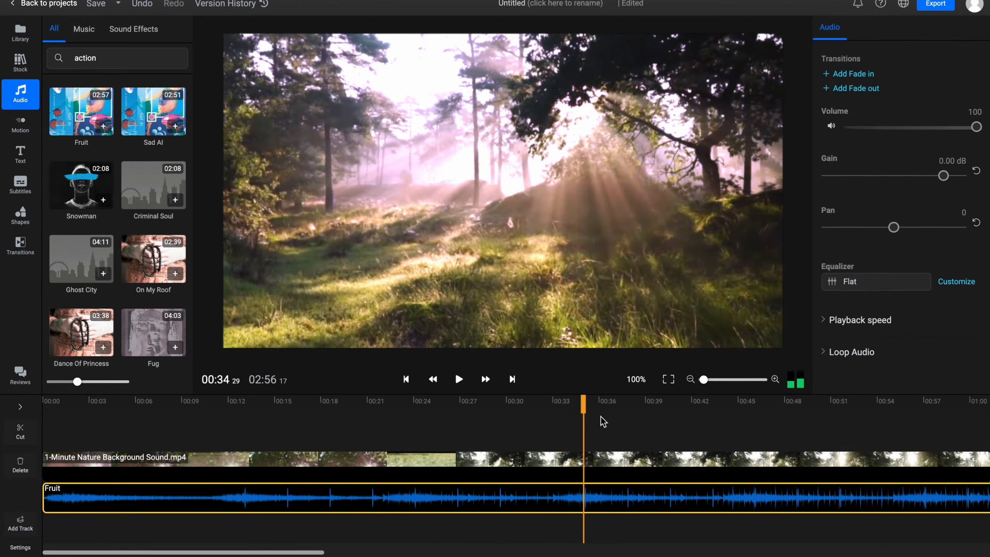
click(312, 401)
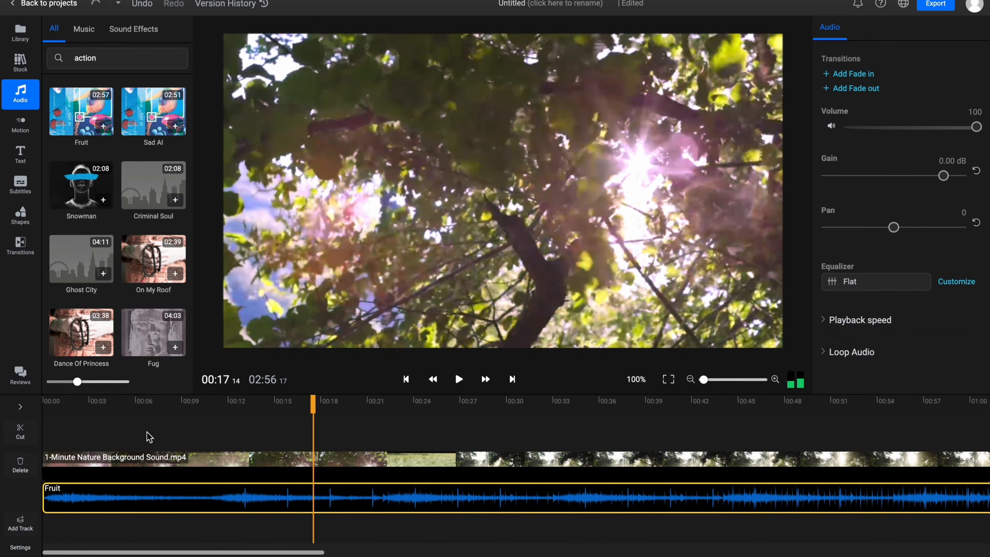
click(20, 154)
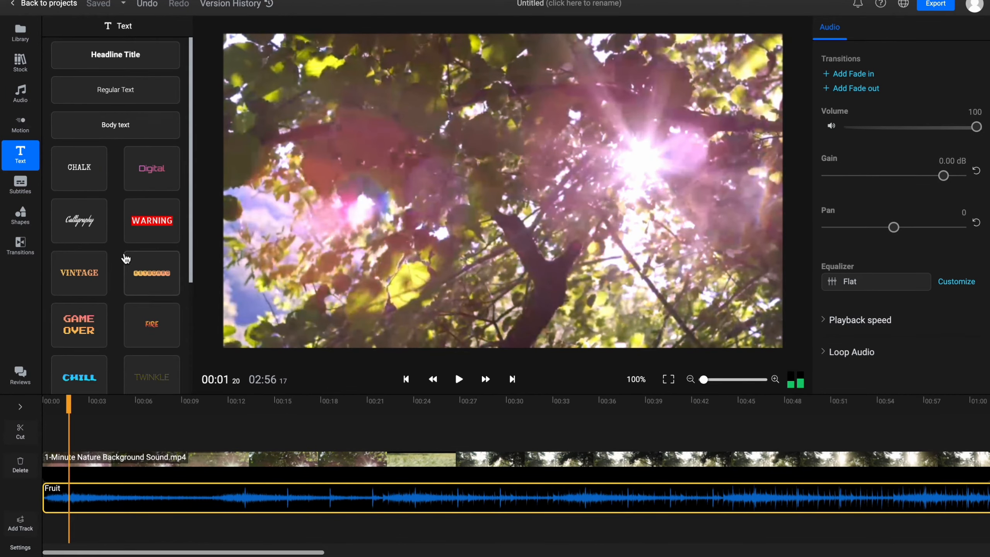
Add a yellow Glitch title reading 'HelperMan' at size 210 and lengthen its clip.
scroll(down, 3)
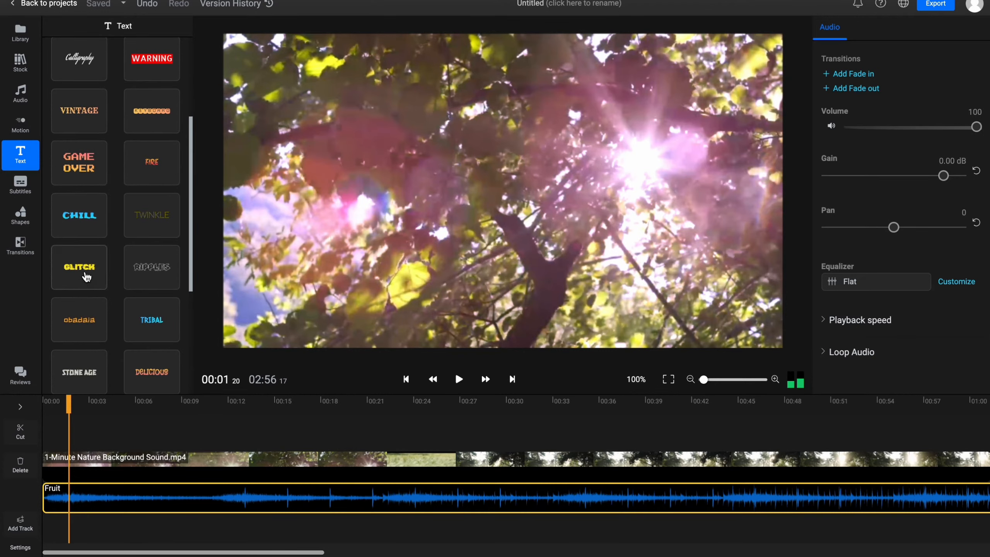
click(79, 266)
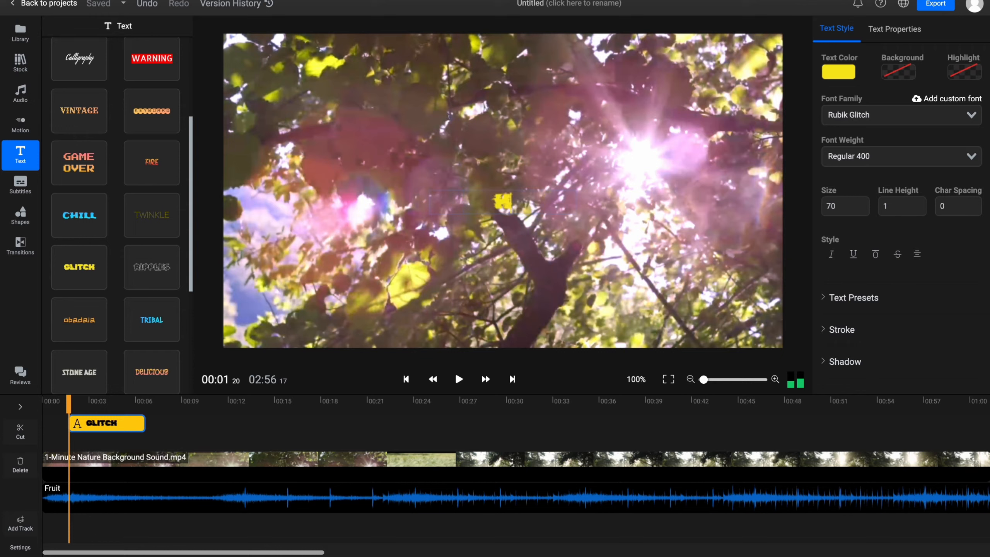
text(HelperMan)
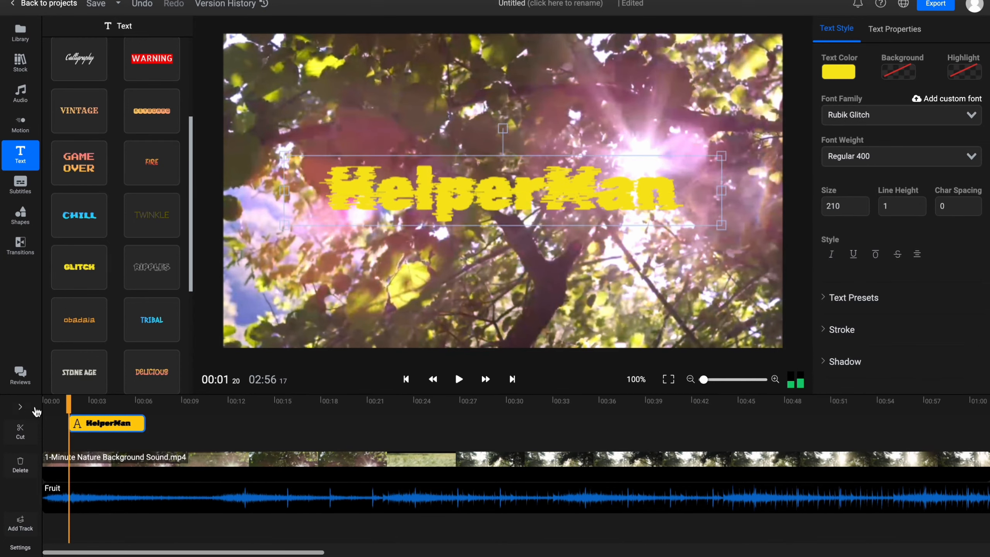
click(108, 422)
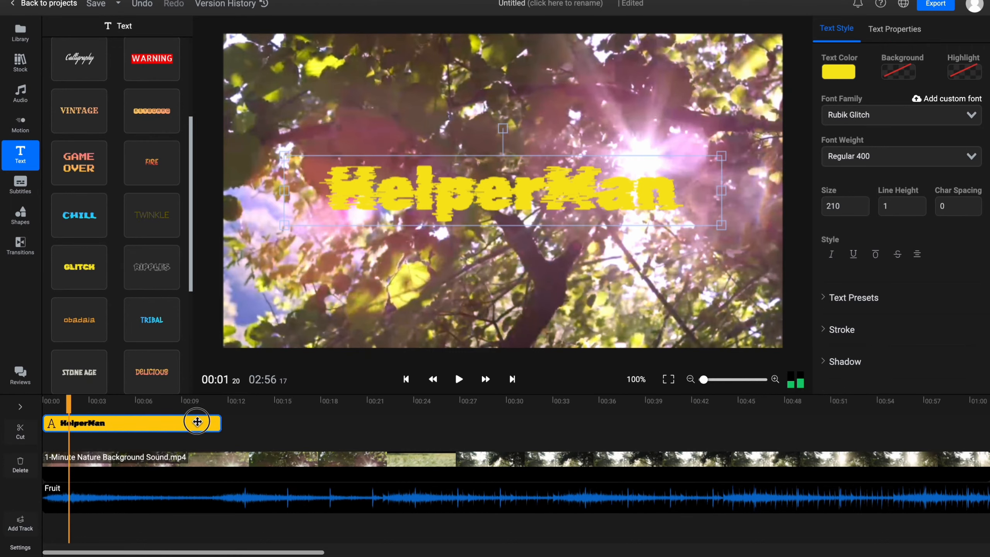
drag(197, 422, 246, 427)
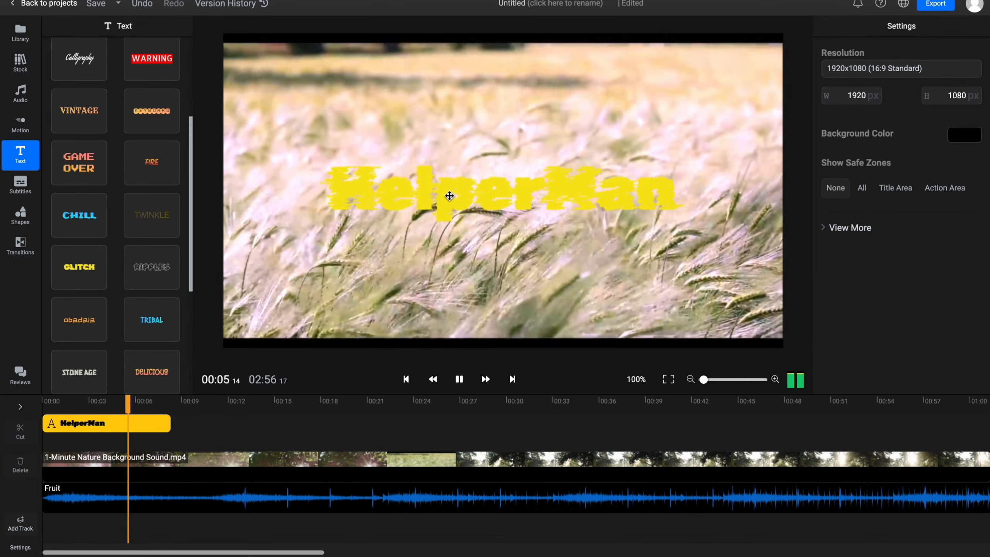
click(449, 195)
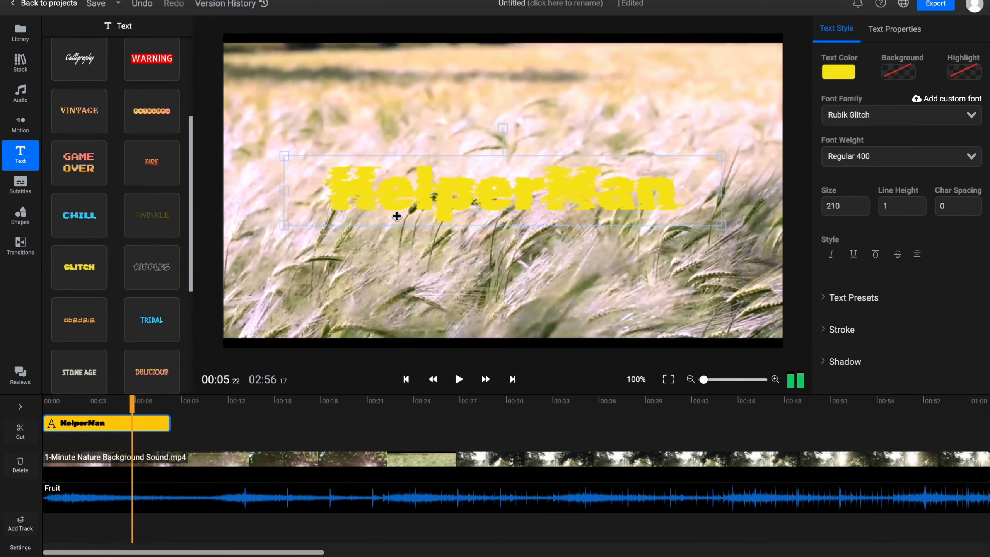
click(458, 380)
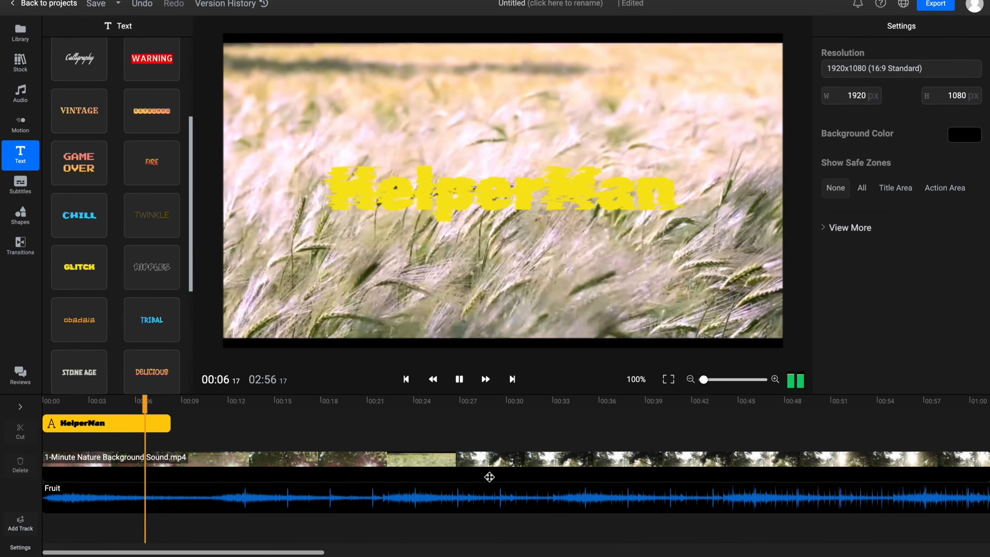
click(106, 423)
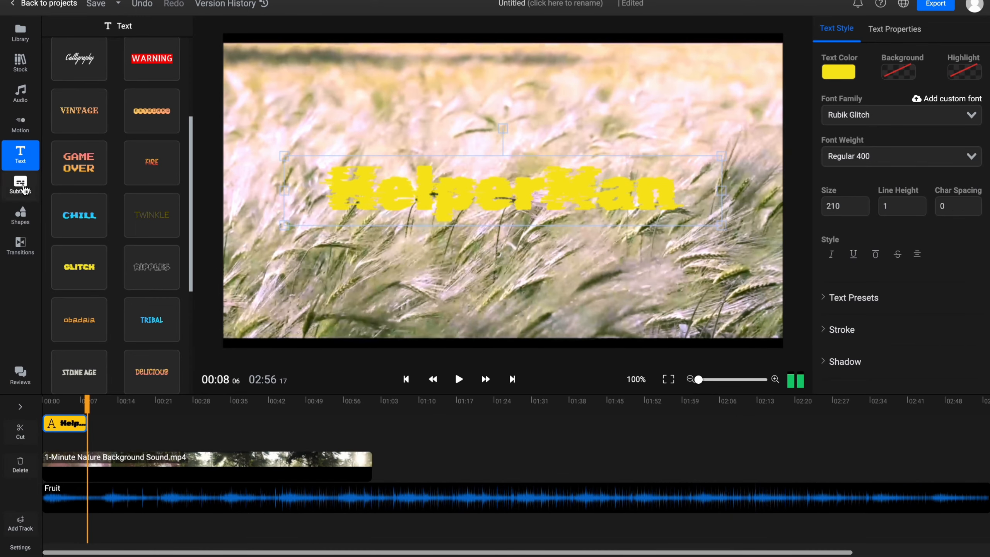
Browse the Subtitles, Shapes and Stock libraries, then the Motion animated titles.
click(20, 186)
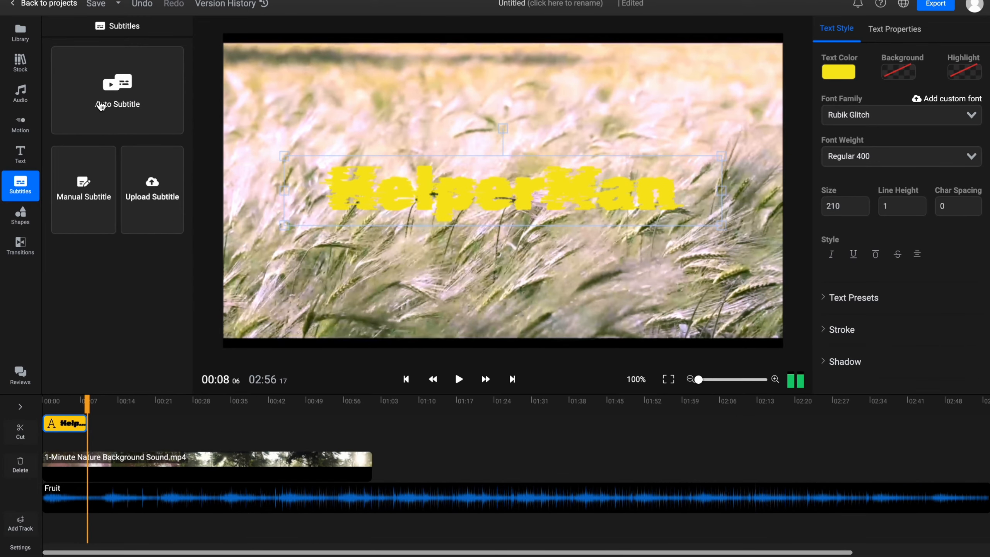
mouse_move(125, 207)
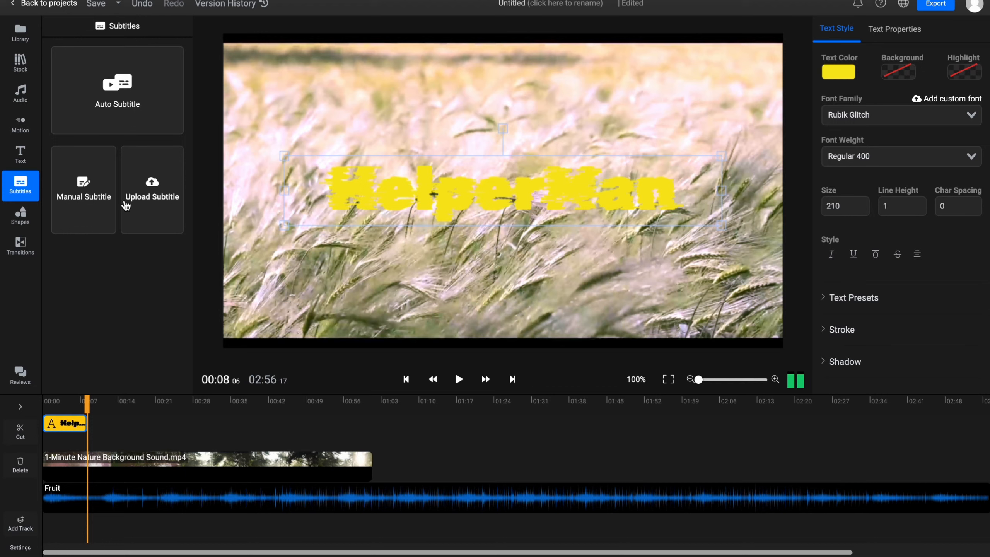
click(19, 216)
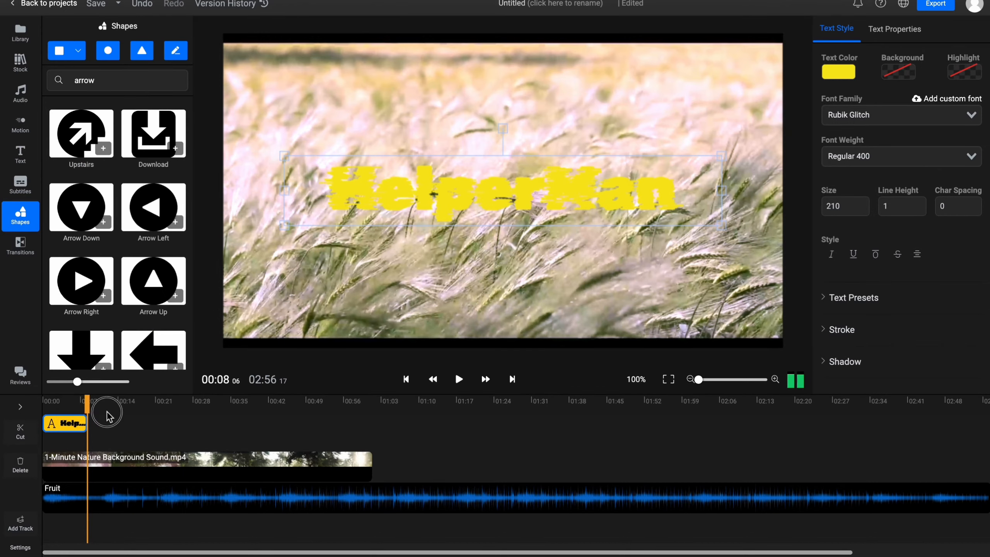
click(20, 62)
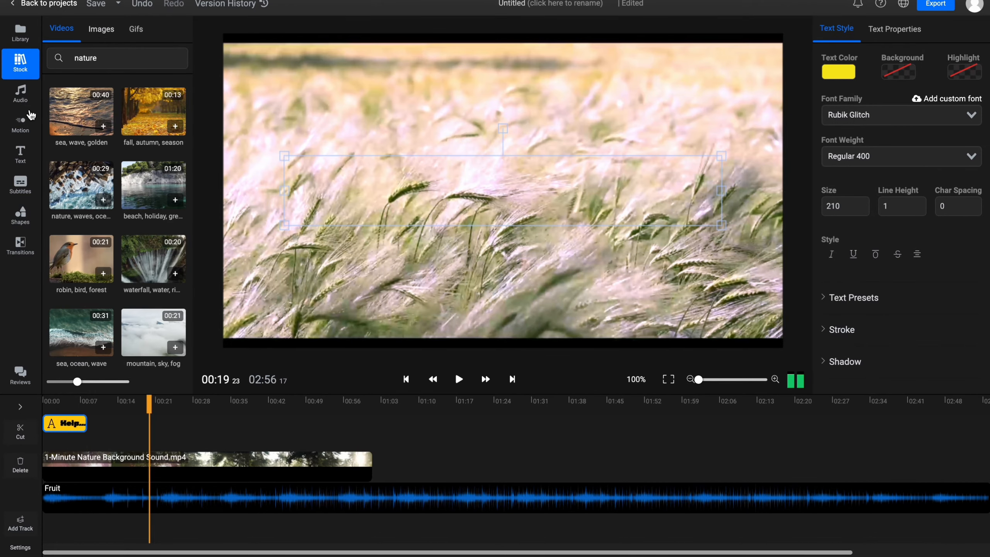
click(20, 124)
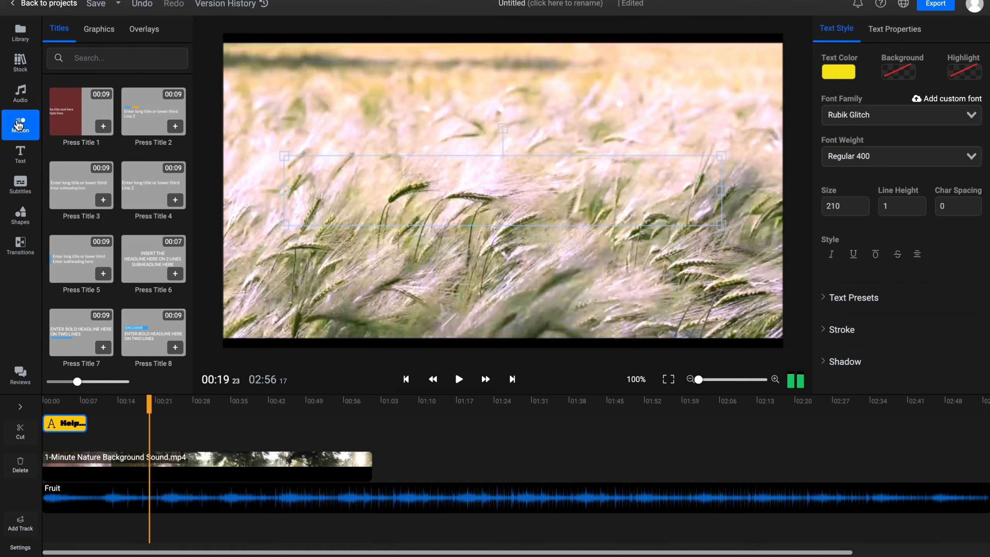
click(98, 29)
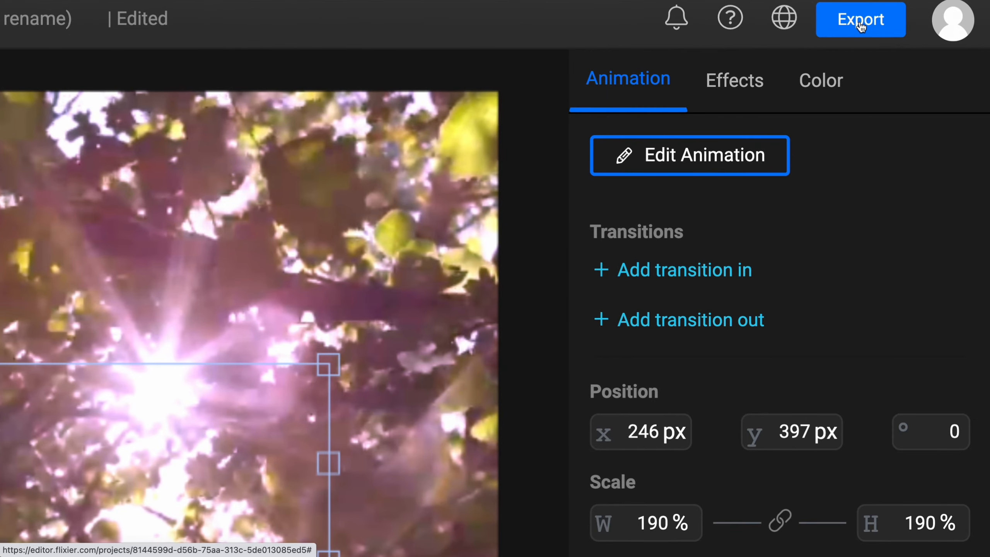
Export the video and download it, starting Flixier's cloud processing.
click(860, 18)
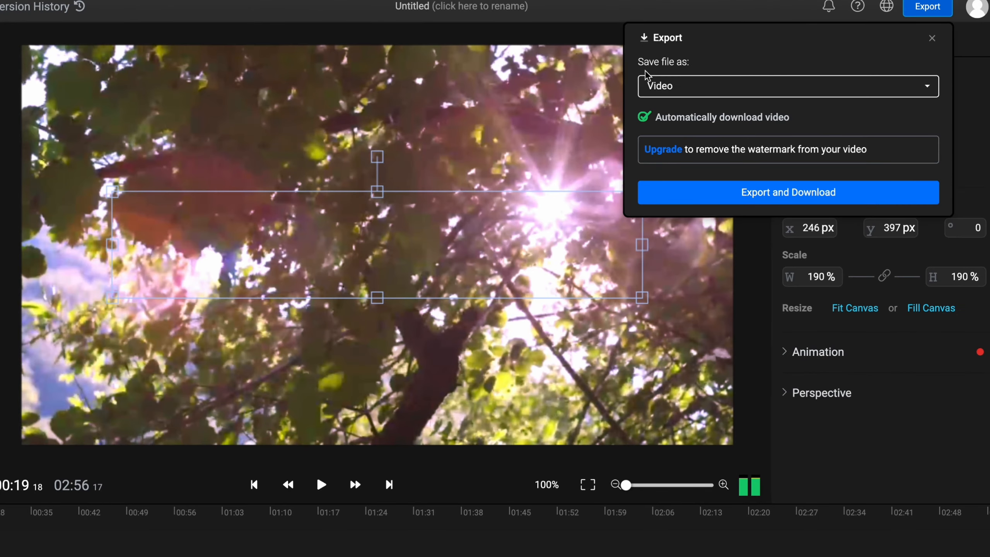
mouse_move(693, 86)
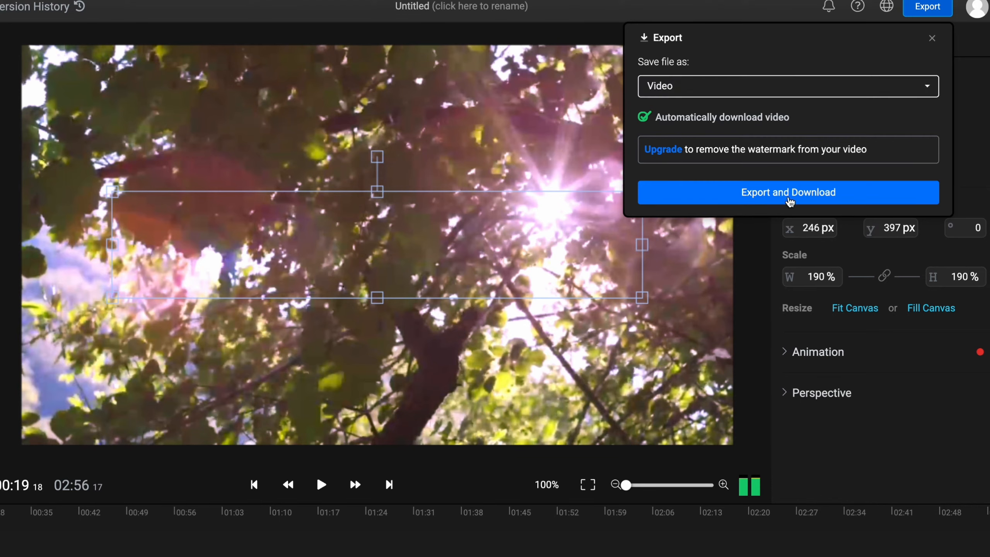
click(788, 193)
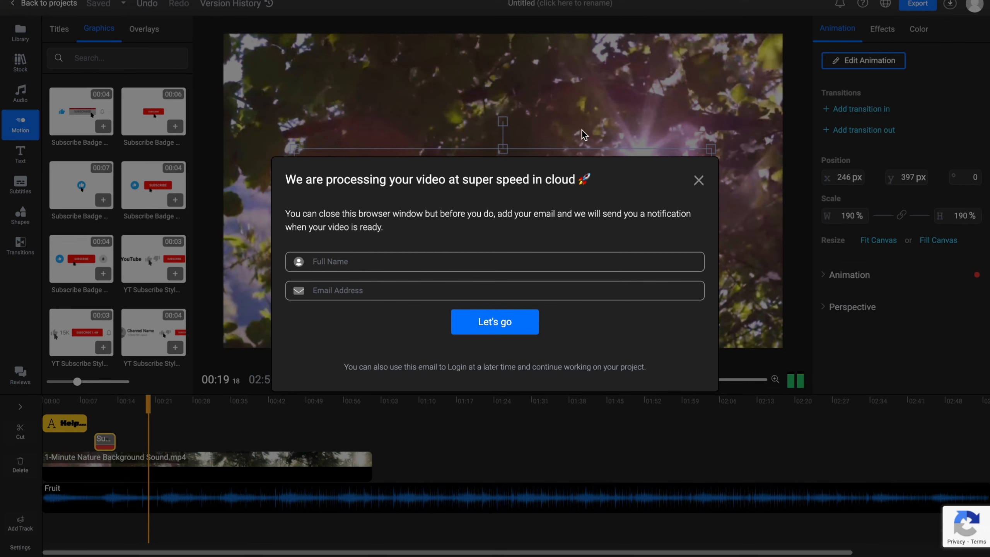
mouse_move(567, 131)
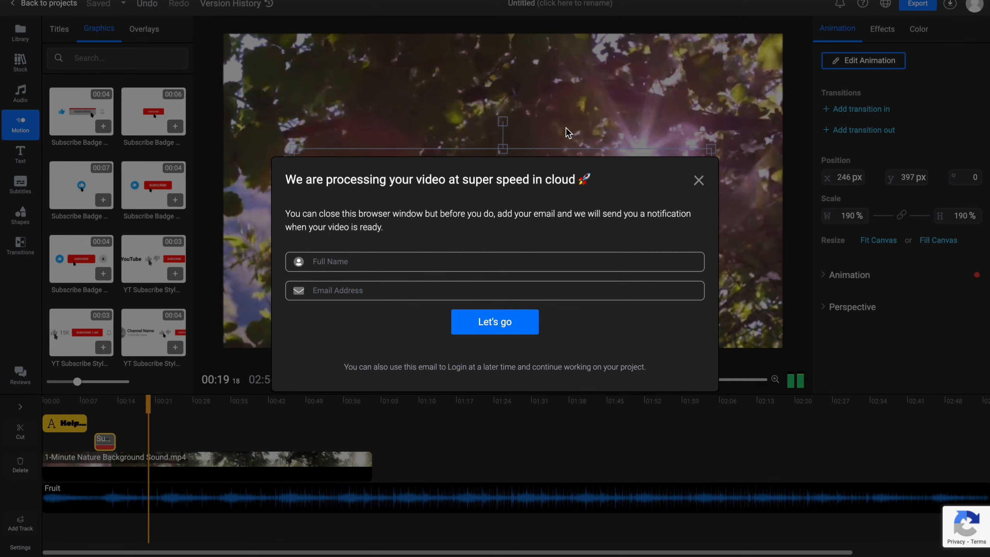
mouse_move(400, 214)
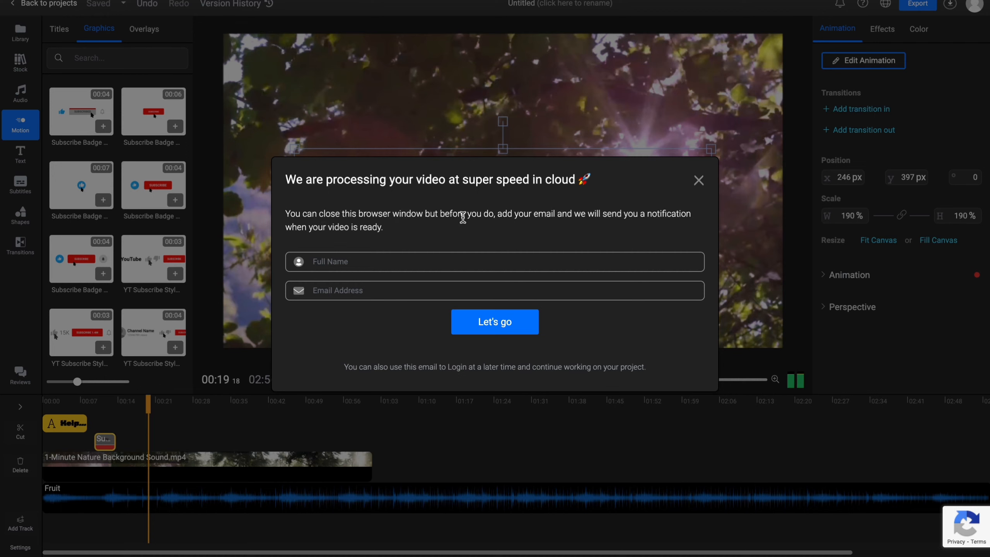
mouse_move(384, 202)
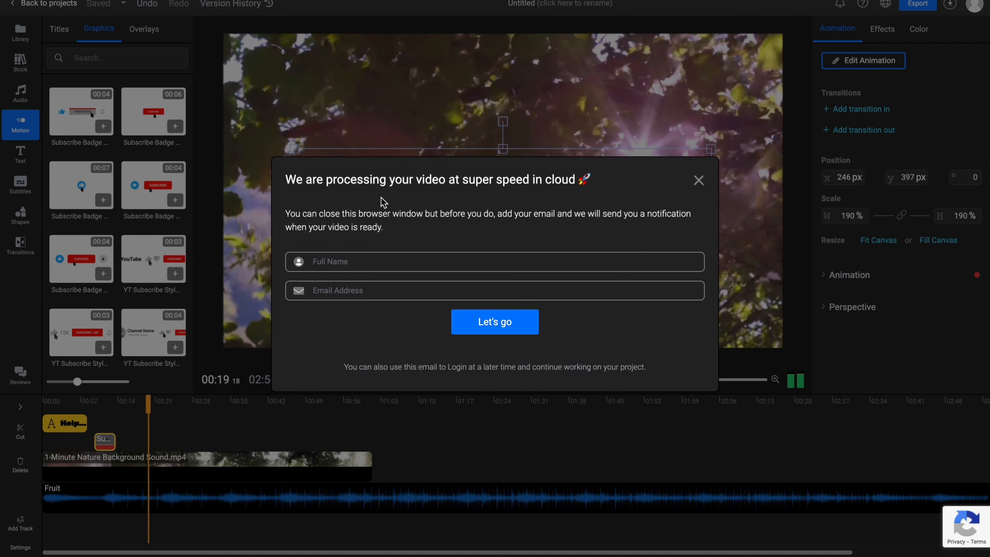
mouse_move(678, 195)
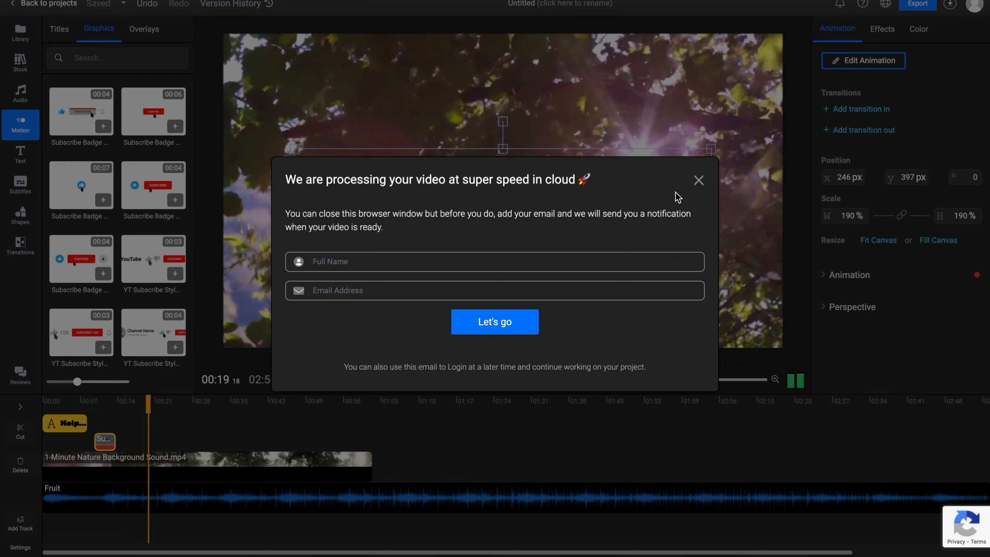
Dismiss the email and sign-up prompts and view the Free, Pro and Business pricing plans.
click(698, 180)
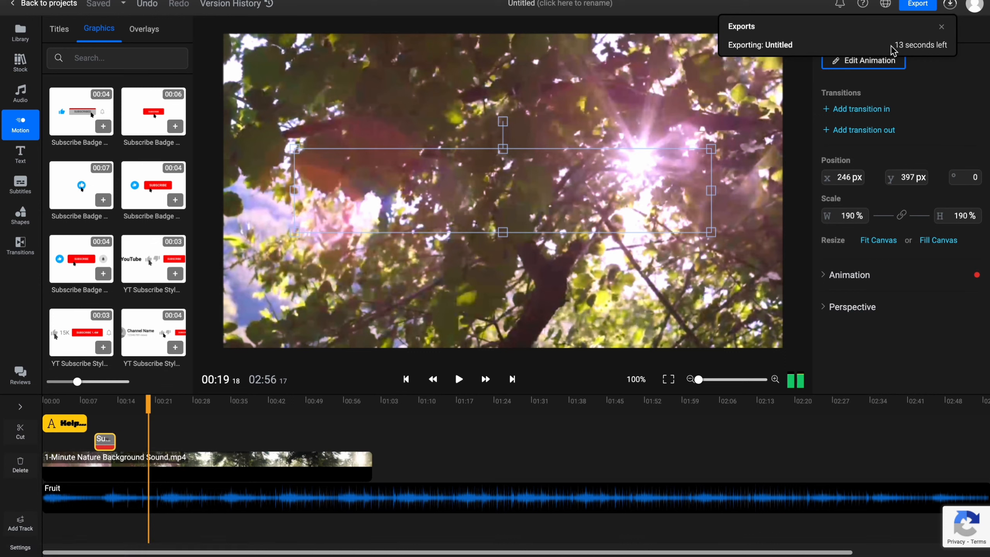
mouse_move(903, 57)
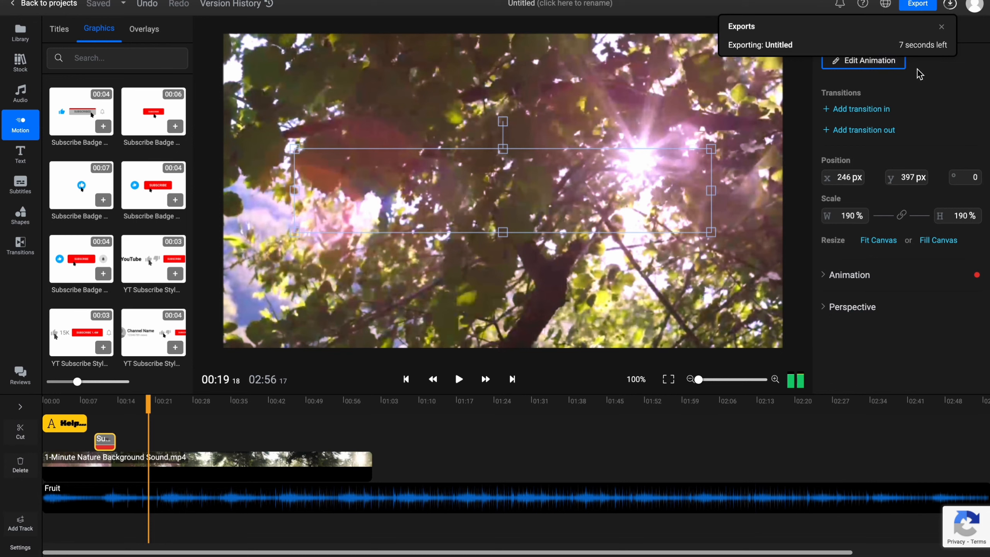
mouse_move(775, 37)
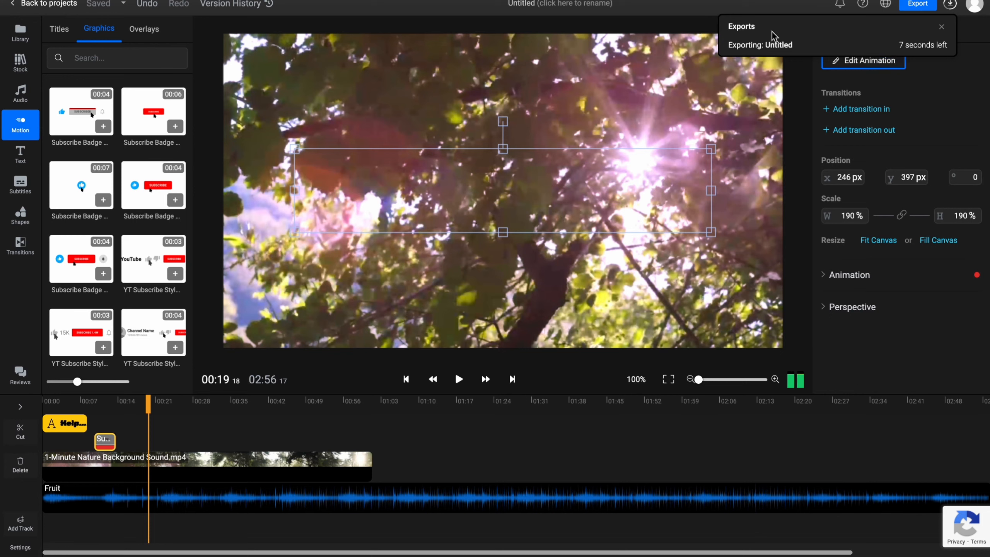
mouse_move(794, 32)
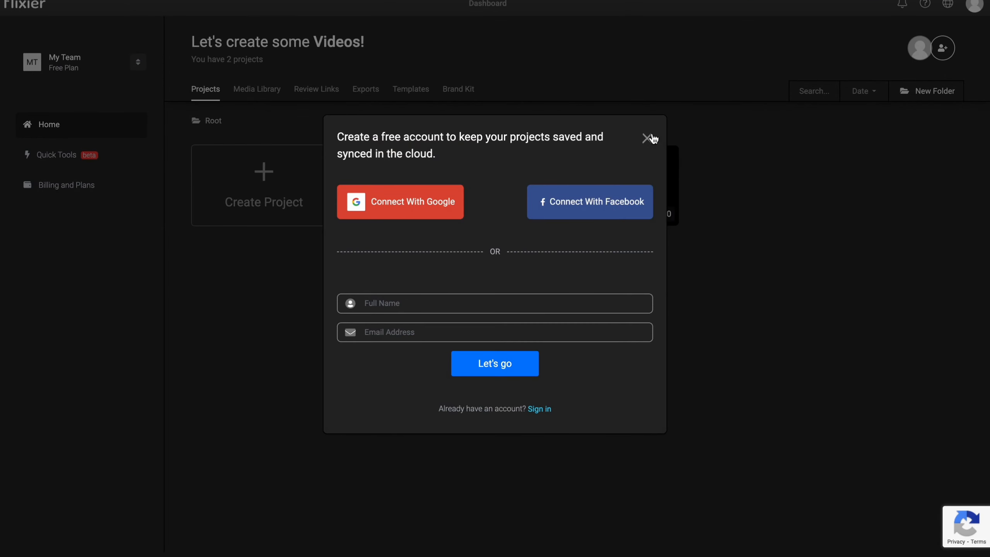
click(645, 139)
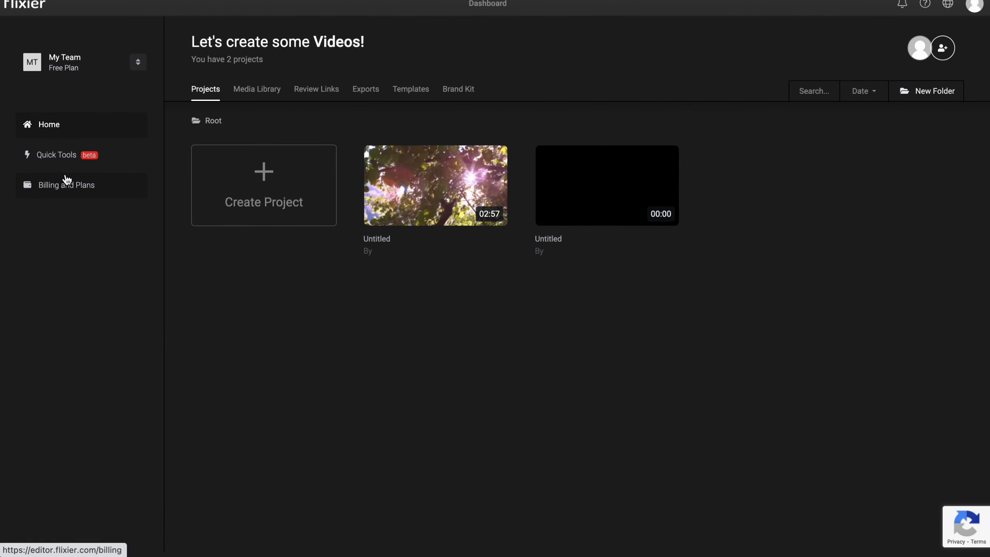
click(67, 185)
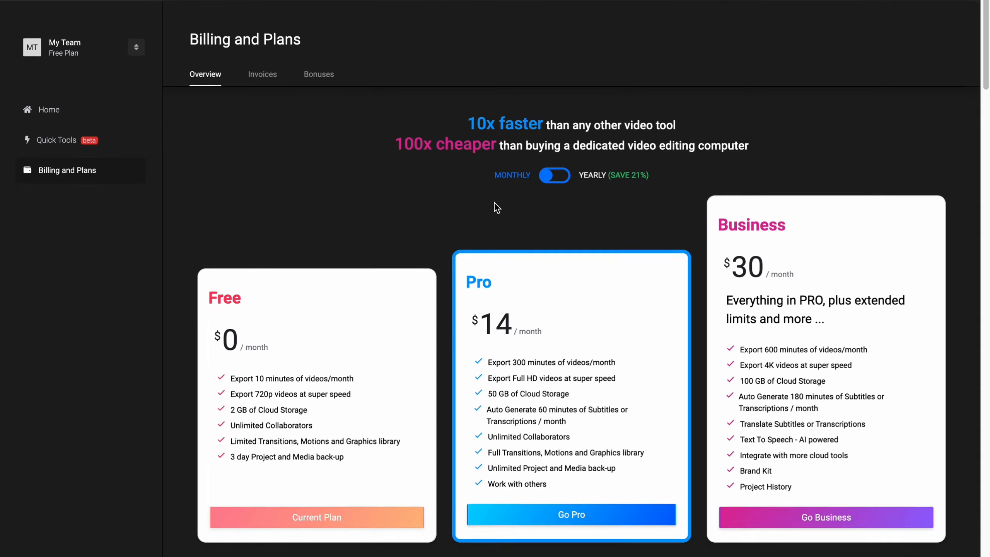
scroll(down, 3)
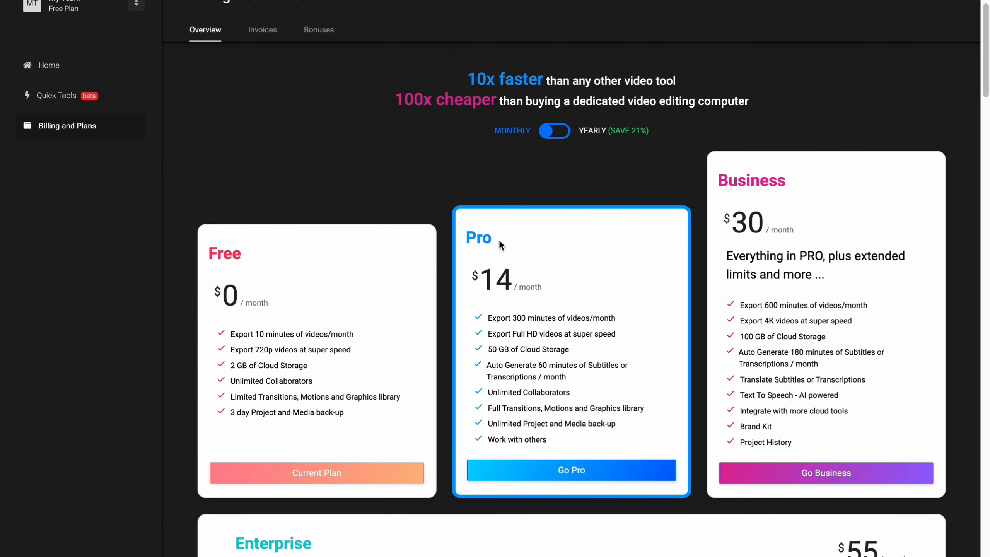
scroll(down, 3)
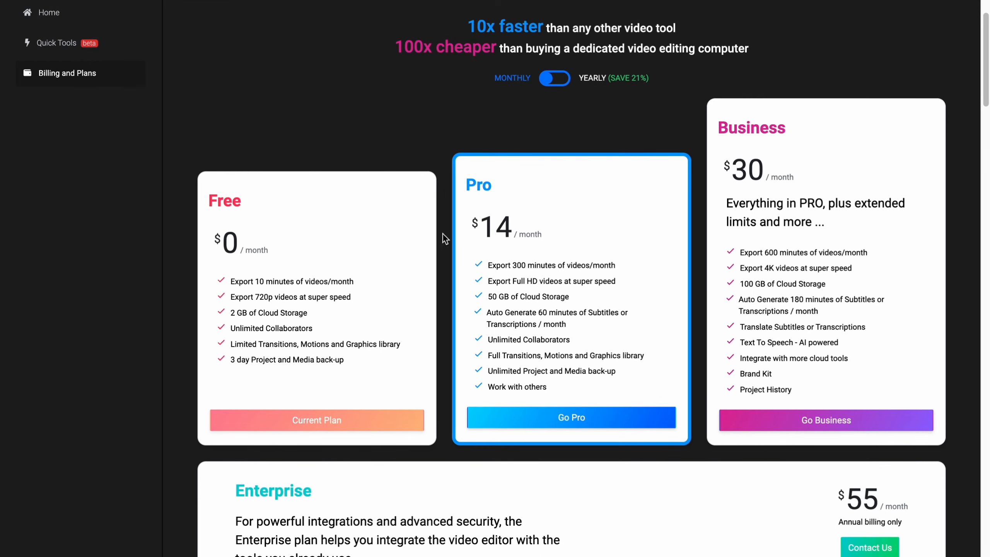
scroll(down, 3)
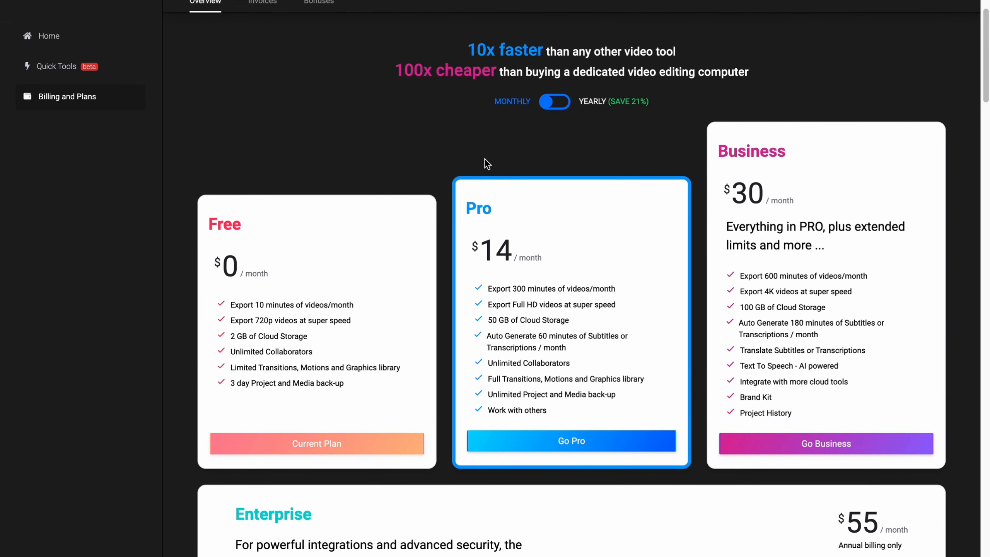
mouse_move(483, 160)
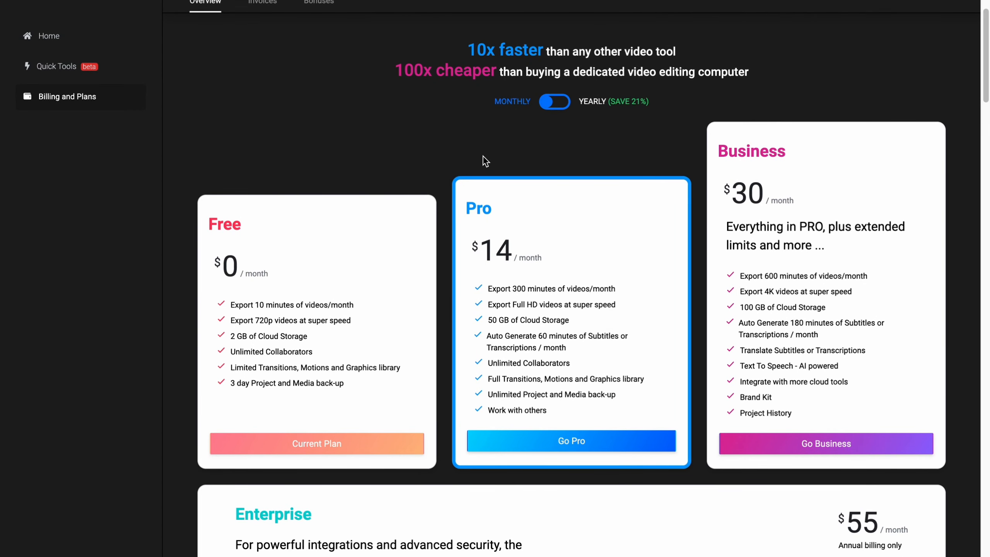
mouse_move(740, 289)
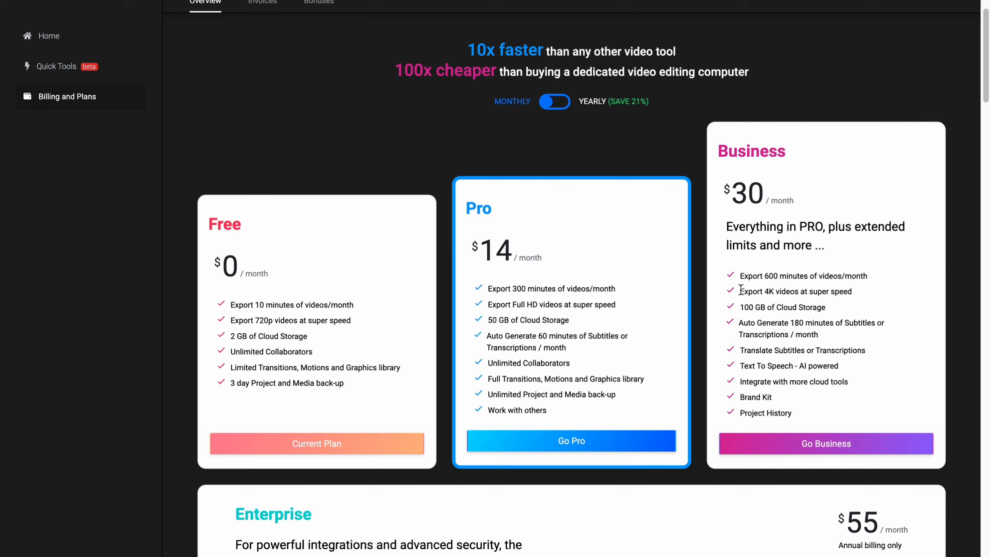
double_click(796, 291)
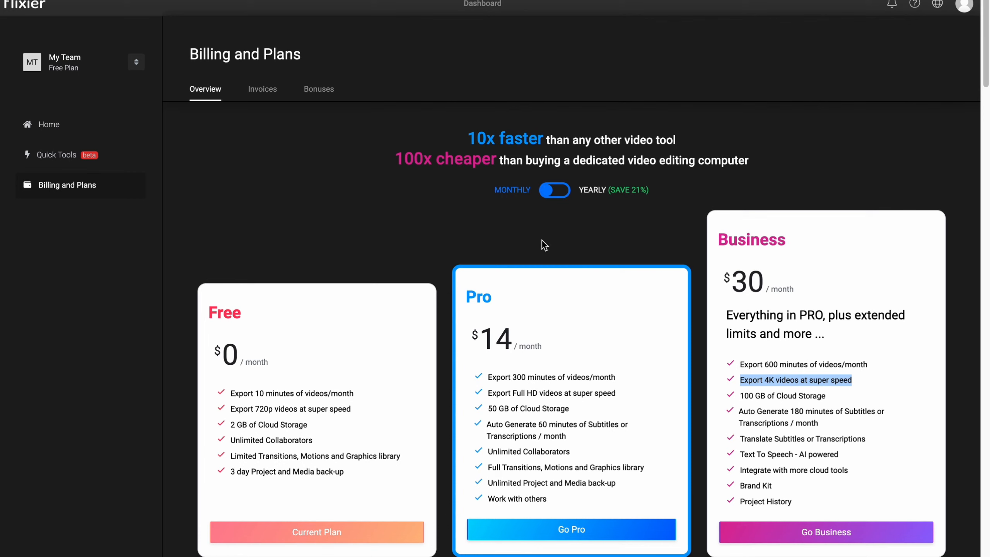
mouse_move(541, 239)
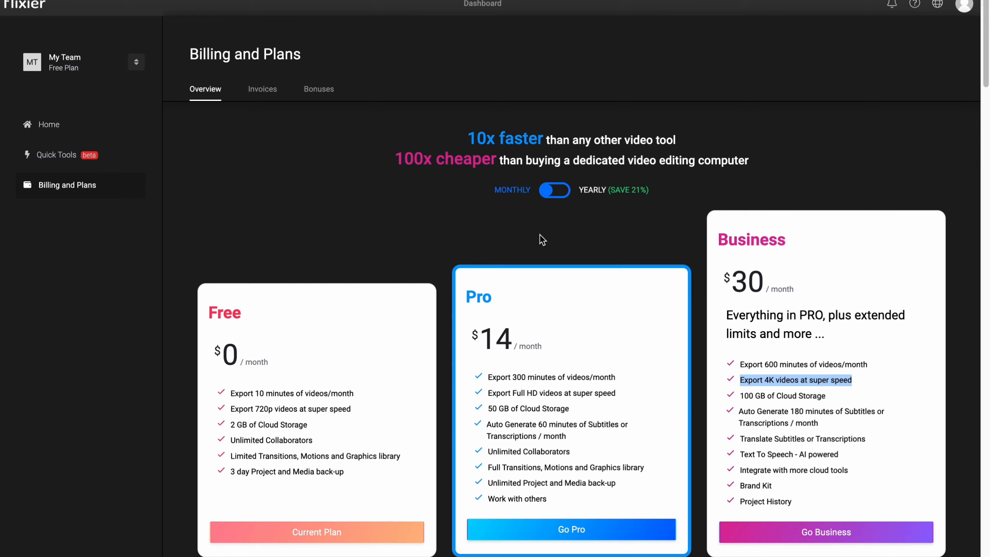
mouse_move(578, 202)
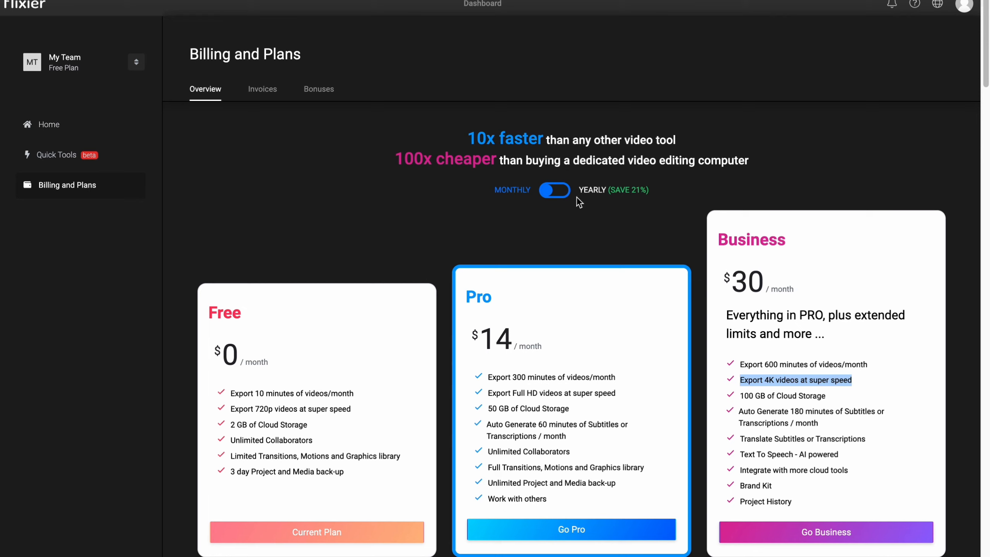